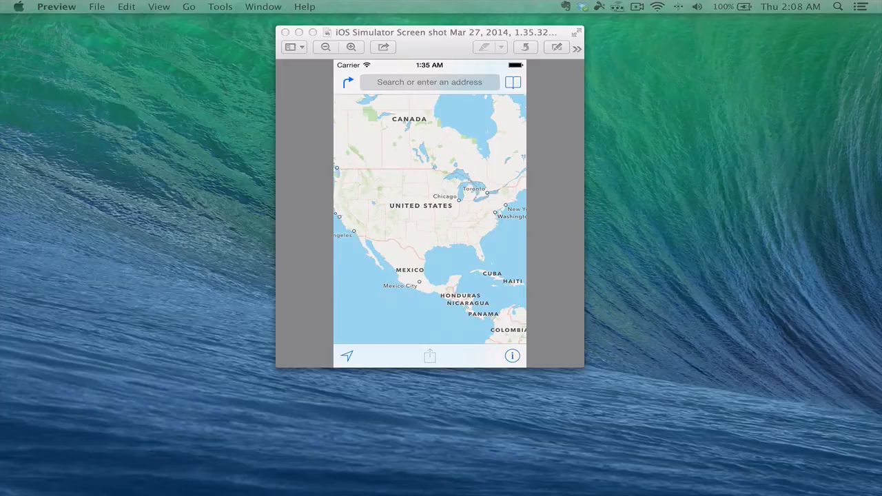
{"action": "mouse_move", "coordinate": [348, 234]}
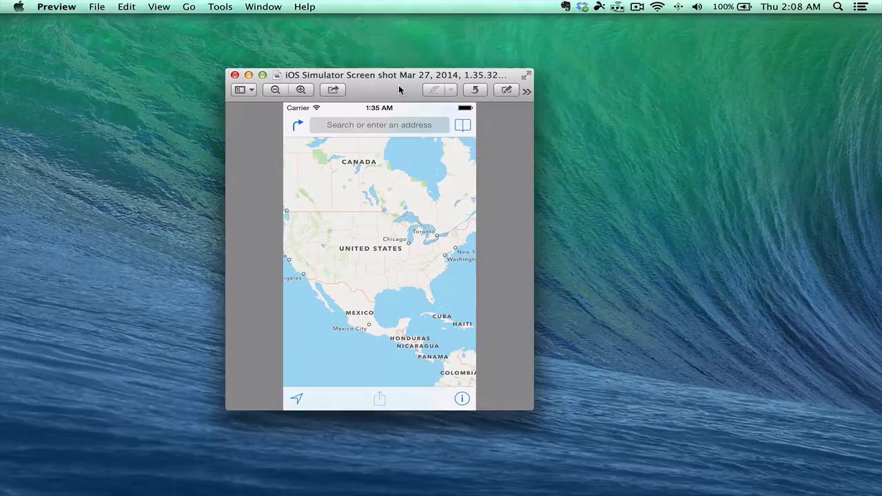
Move the Maps screenshot window up and to the left on the desktop.
{"action": "left_click_drag", "start_coordinate": [398, 75], "coordinate": [331, 34]}
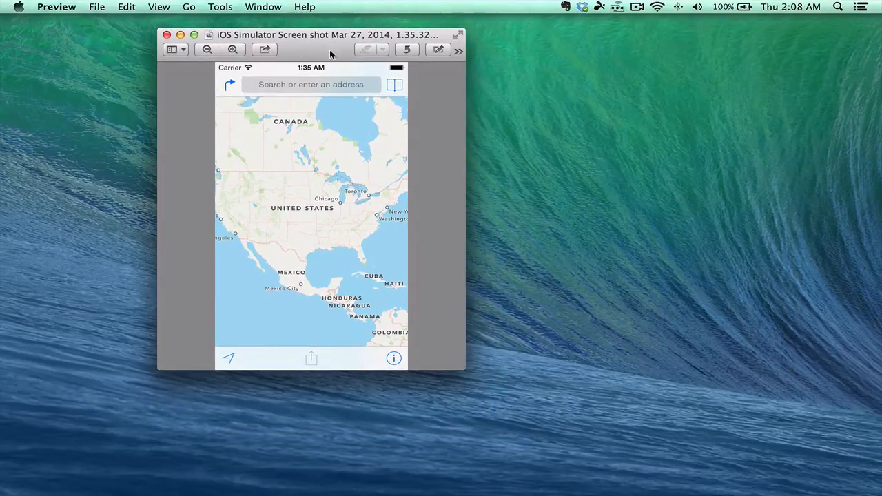
{"action": "mouse_move", "coordinate": [526, 240]}
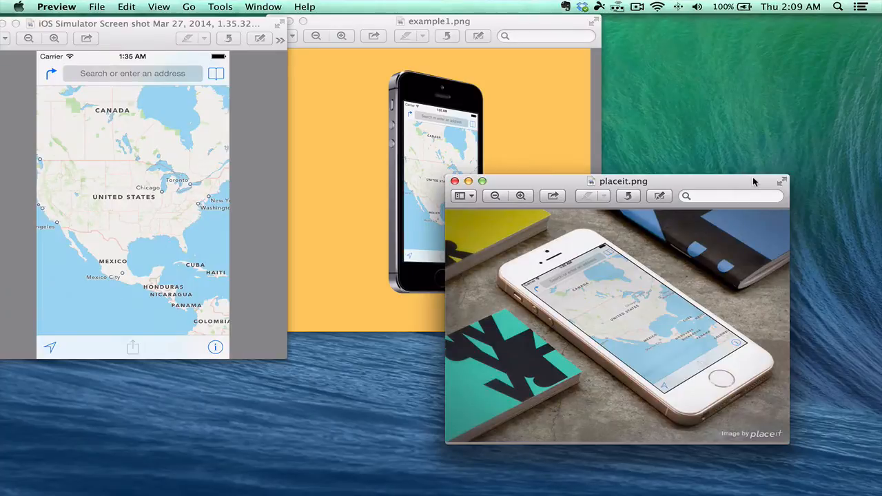
{"action": "mouse_move", "coordinate": [503, 401]}
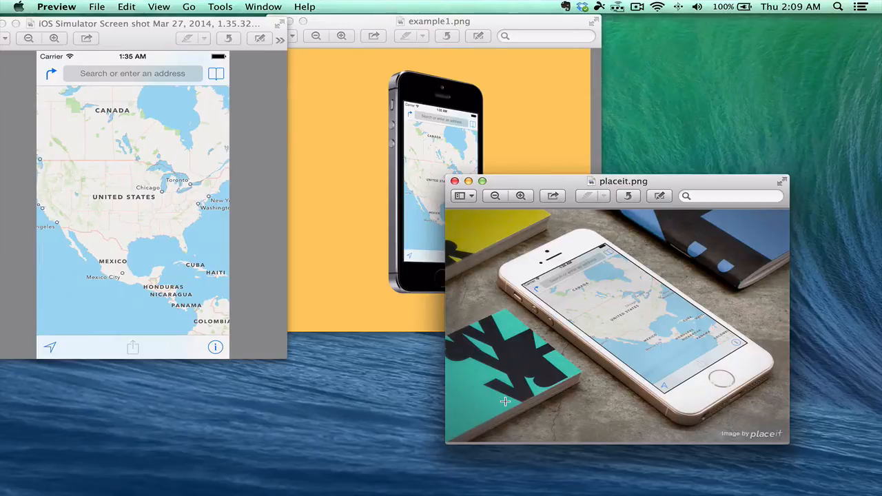
{"action": "mouse_move", "coordinate": [652, 403]}
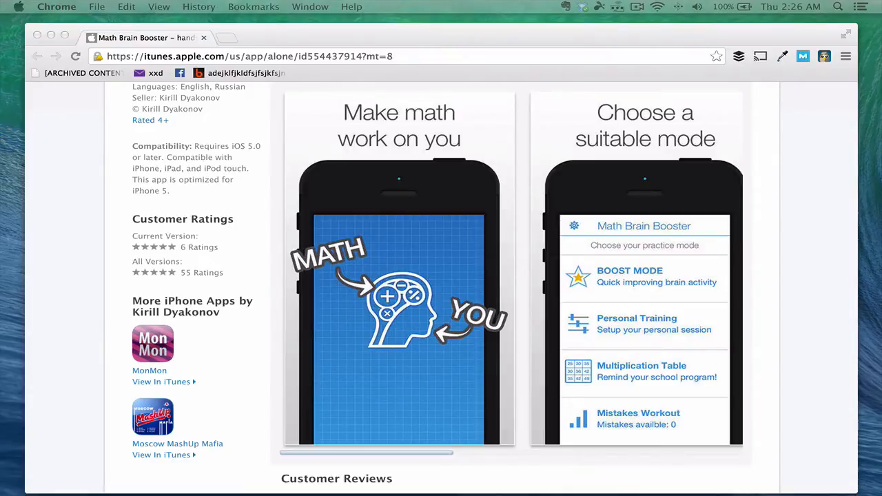
{"action": "mouse_move", "coordinate": [543, 256]}
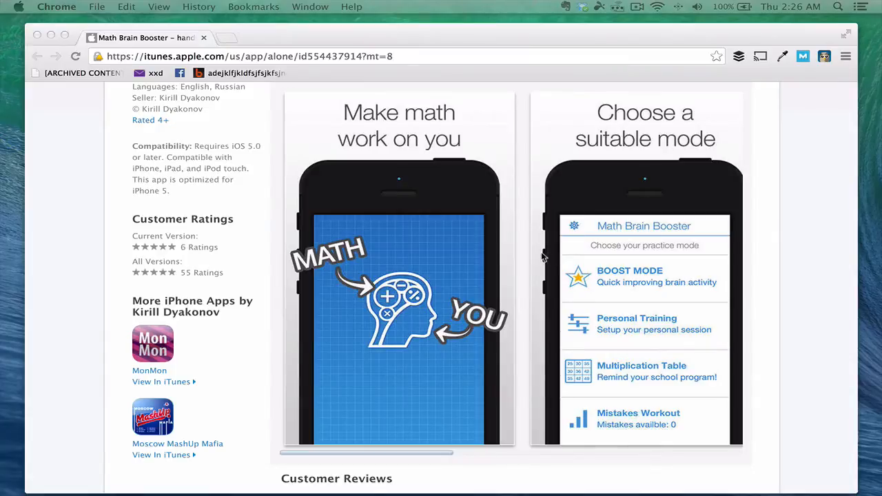
{"action": "scroll", "scroll_direction": "up", "scroll_amount": 3}
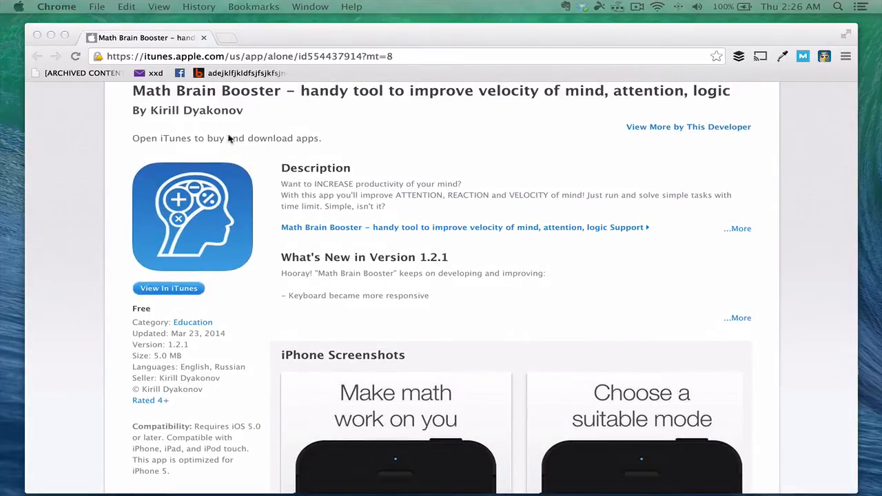
{"action": "mouse_move", "coordinate": [233, 104]}
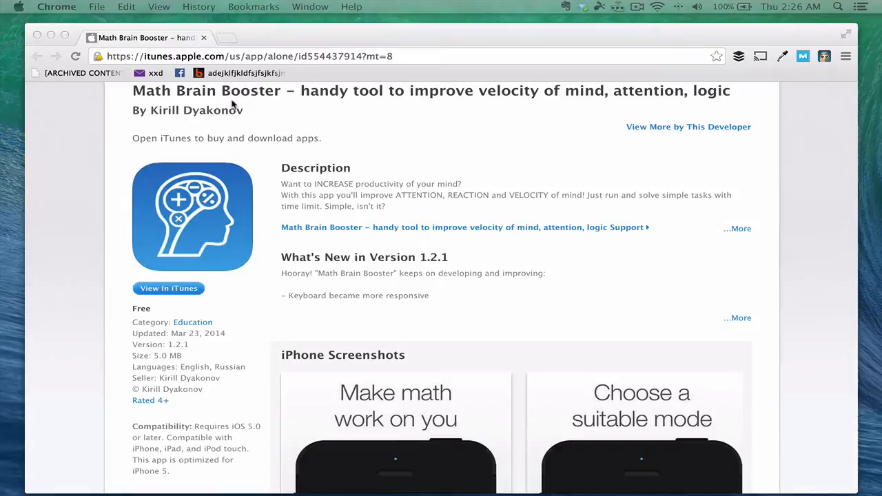
{"action": "mouse_move", "coordinate": [197, 127]}
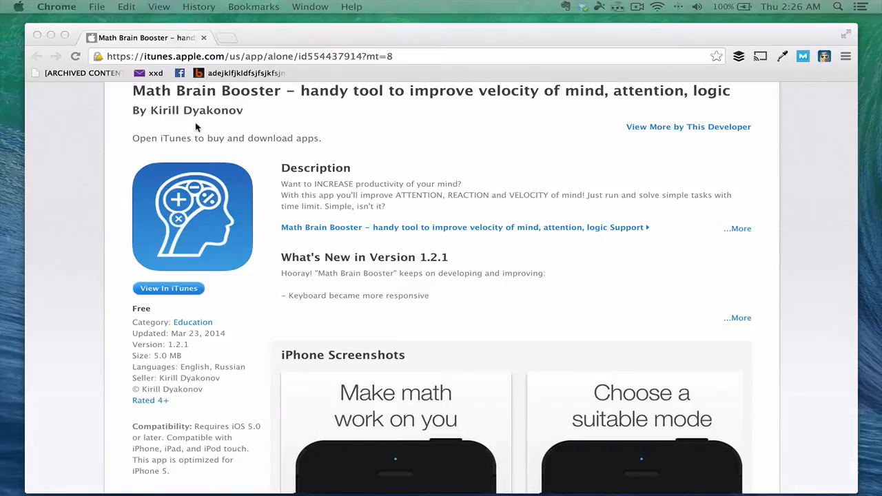
{"action": "scroll", "scroll_direction": "down", "scroll_amount": 3}
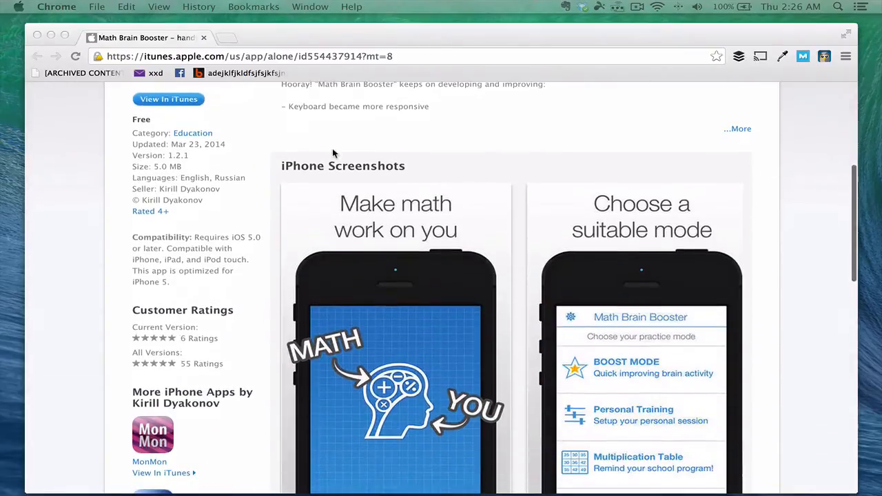
{"action": "scroll", "scroll_direction": "down", "scroll_amount": 3}
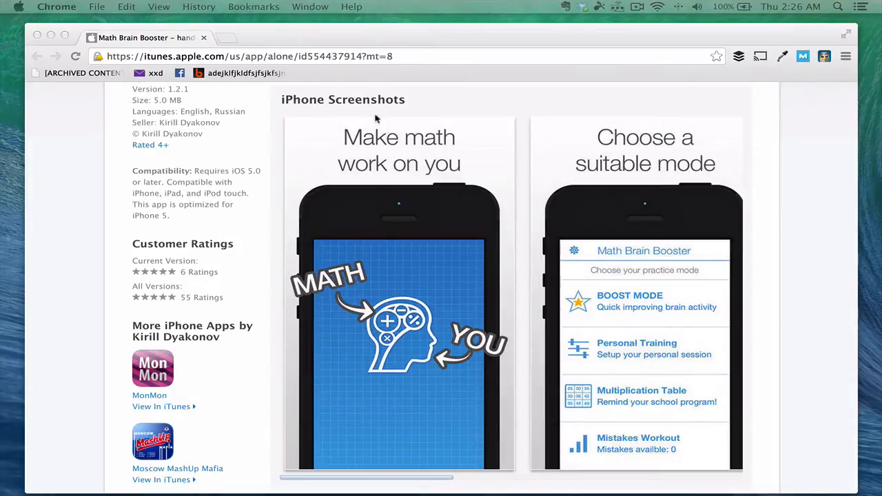
{"action": "mouse_move", "coordinate": [364, 201]}
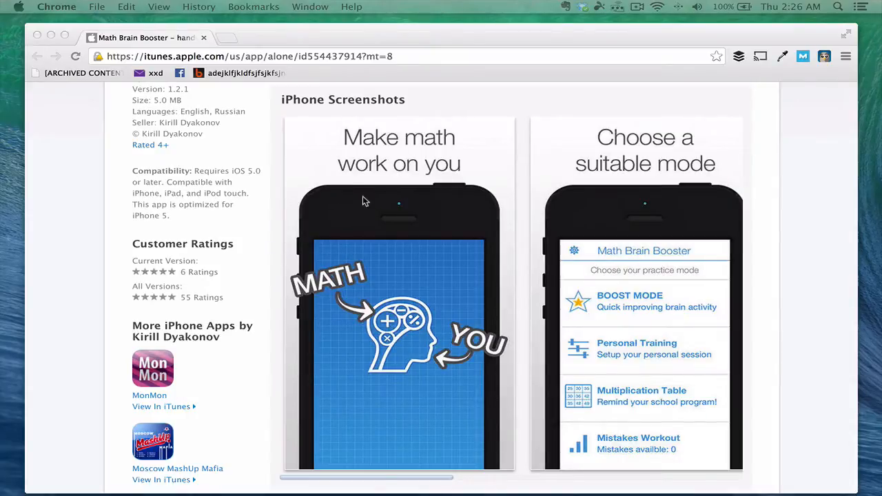
{"action": "mouse_move", "coordinate": [595, 349]}
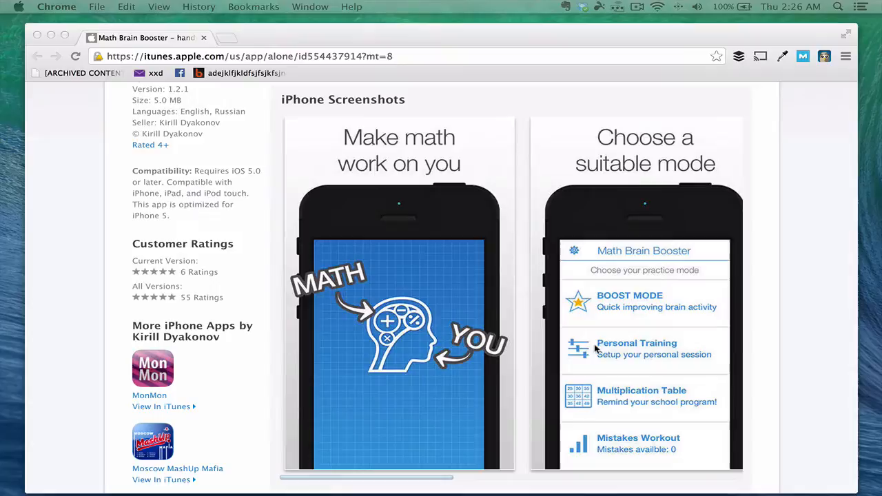
{"action": "mouse_move", "coordinate": [609, 352]}
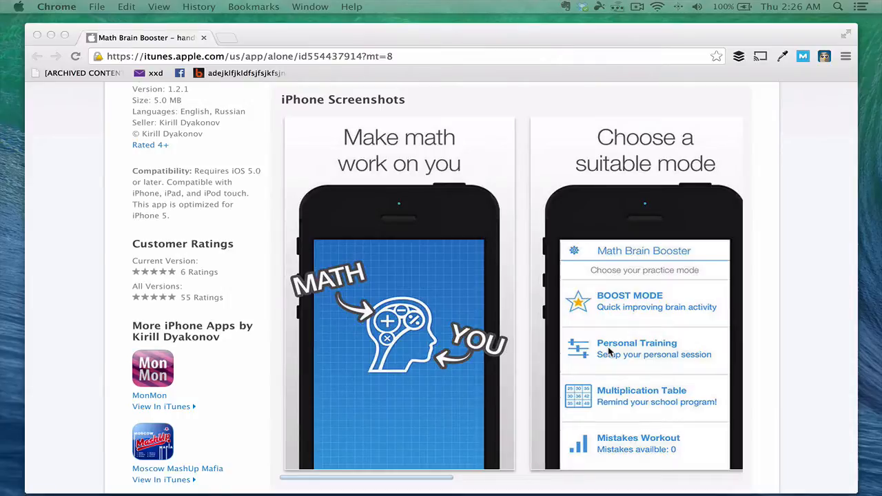
{"action": "mouse_move", "coordinate": [639, 262]}
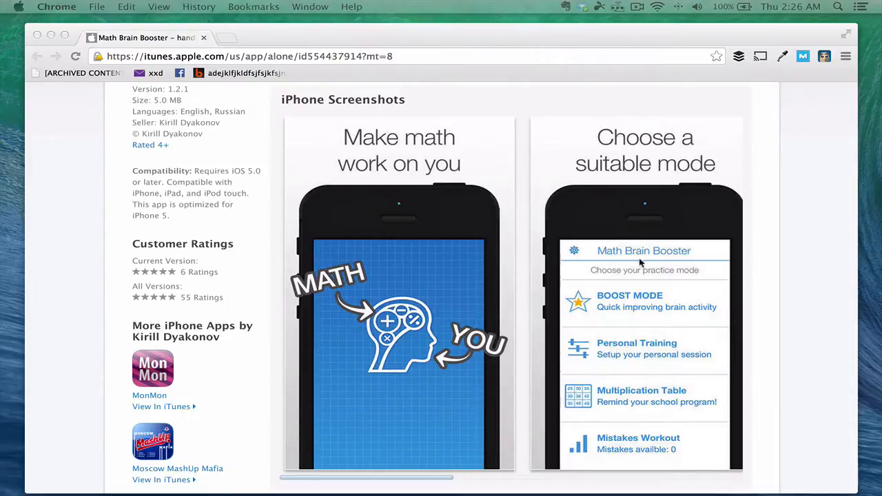
{"action": "mouse_move", "coordinate": [538, 188]}
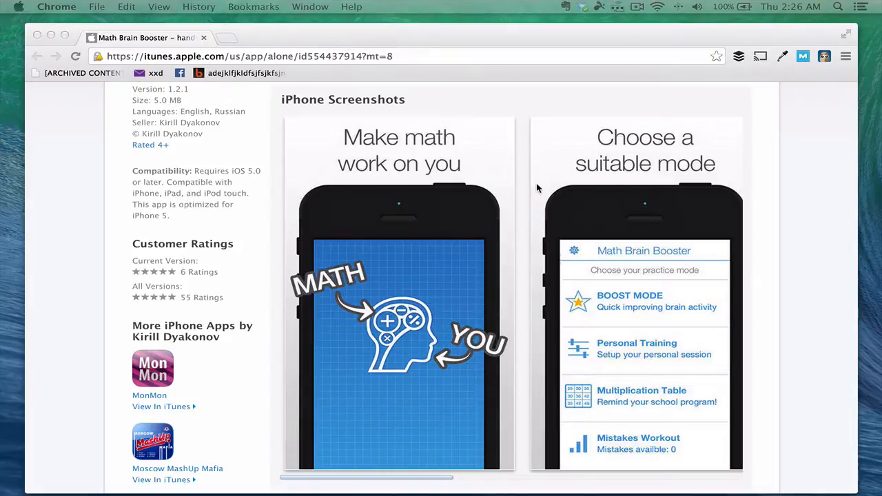
{"action": "mouse_move", "coordinate": [583, 182]}
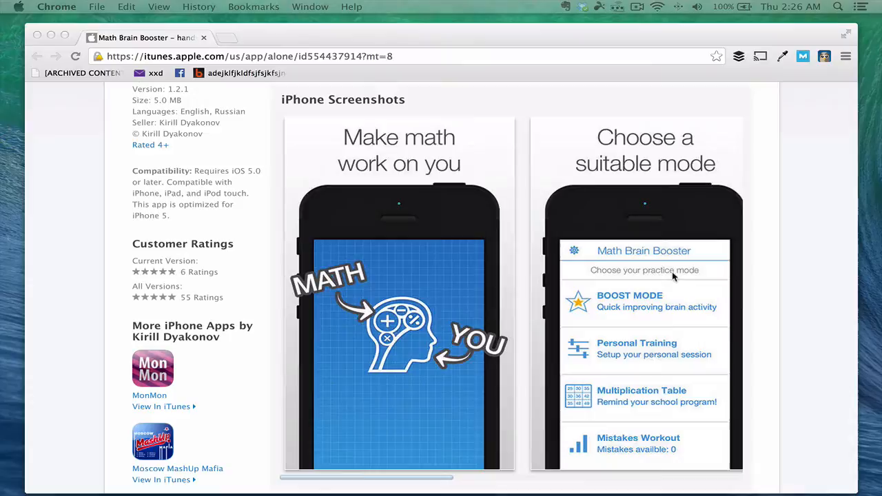
{"action": "mouse_move", "coordinate": [691, 207]}
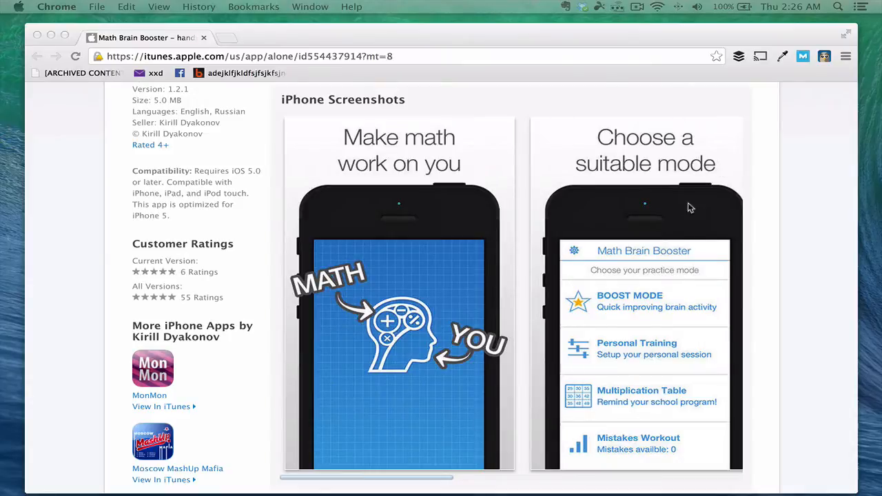
{"action": "mouse_move", "coordinate": [619, 143]}
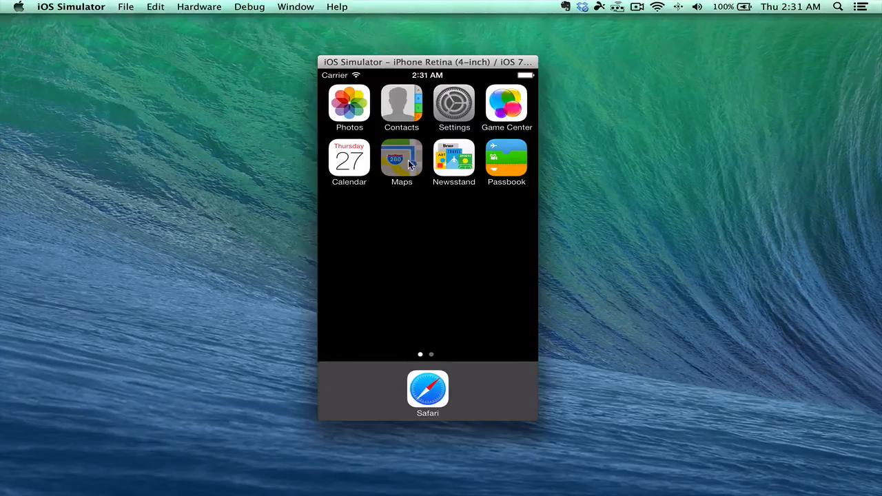
Launch Maps in the simulator, save a screen shot, and open the saved PNG.
{"action": "left_click", "coordinate": [401, 159]}
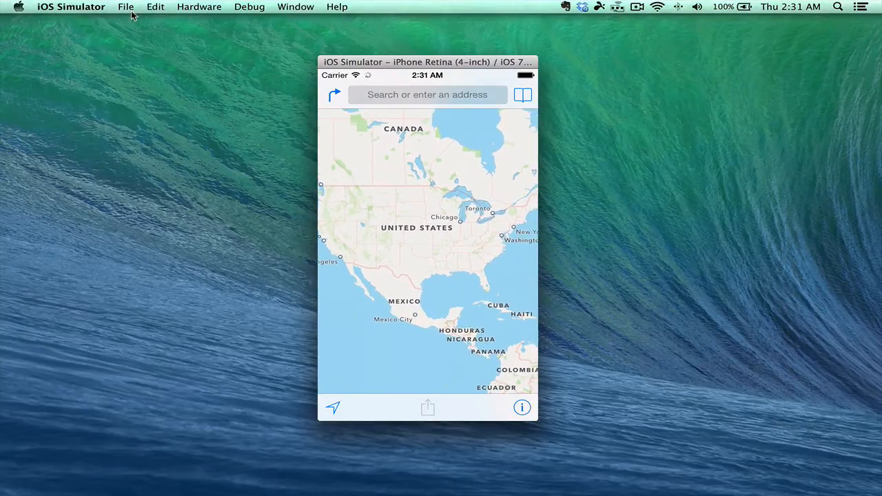
{"action": "left_click", "coordinate": [144, 6]}
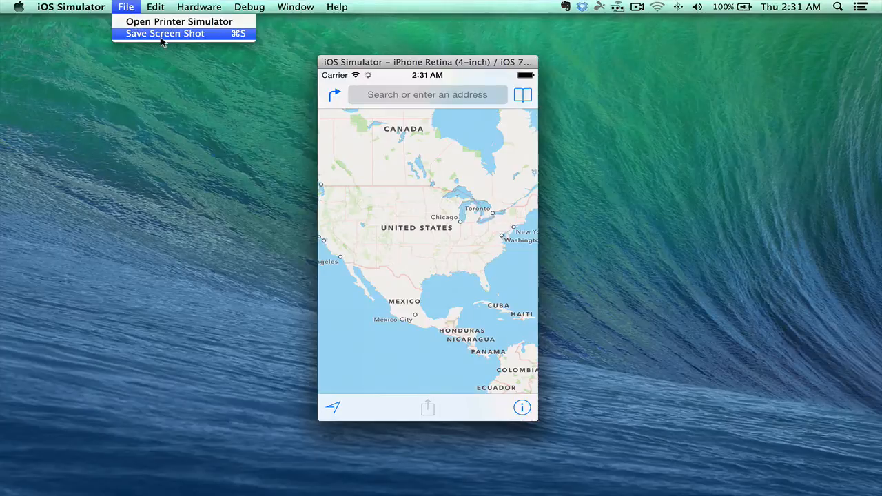
{"action": "mouse_move", "coordinate": [162, 35]}
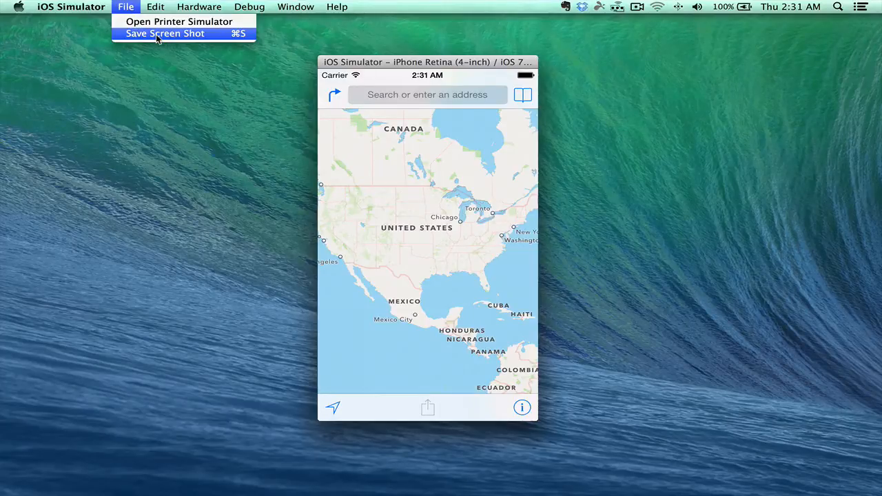
{"action": "left_click", "coordinate": [165, 33]}
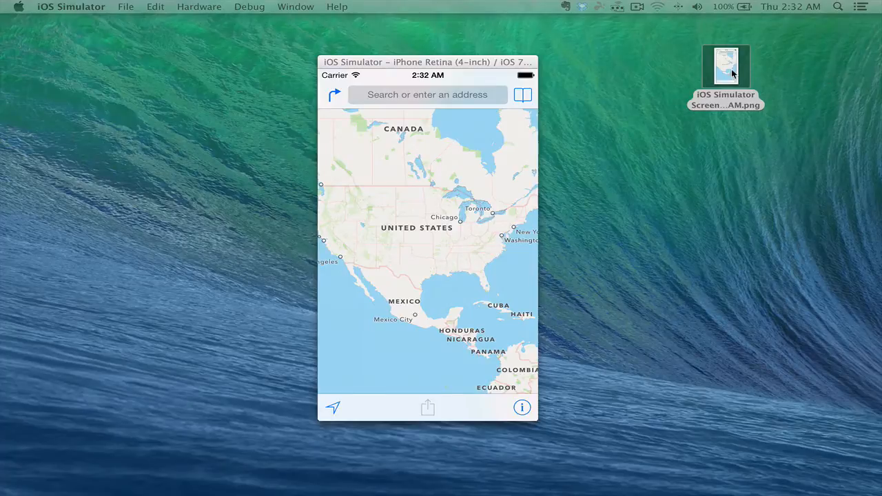
{"action": "double_click", "coordinate": [726, 65]}
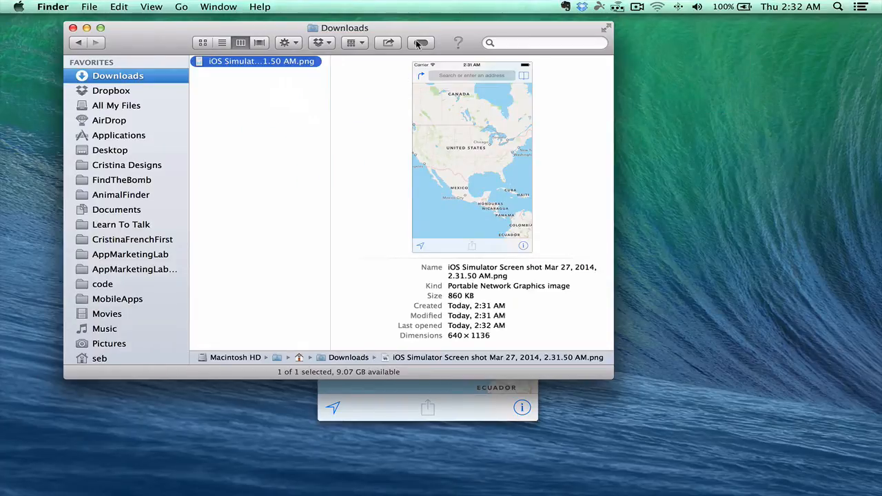
{"action": "mouse_move", "coordinate": [420, 43]}
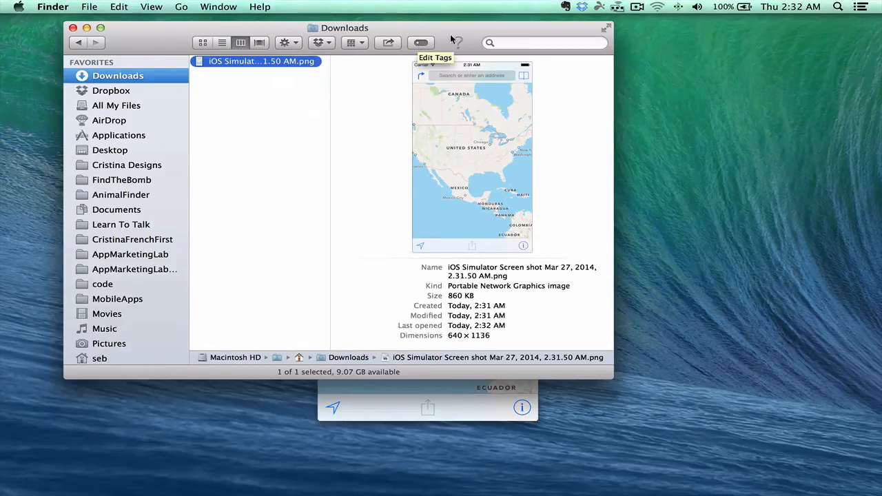
{"action": "mouse_move", "coordinate": [449, 52]}
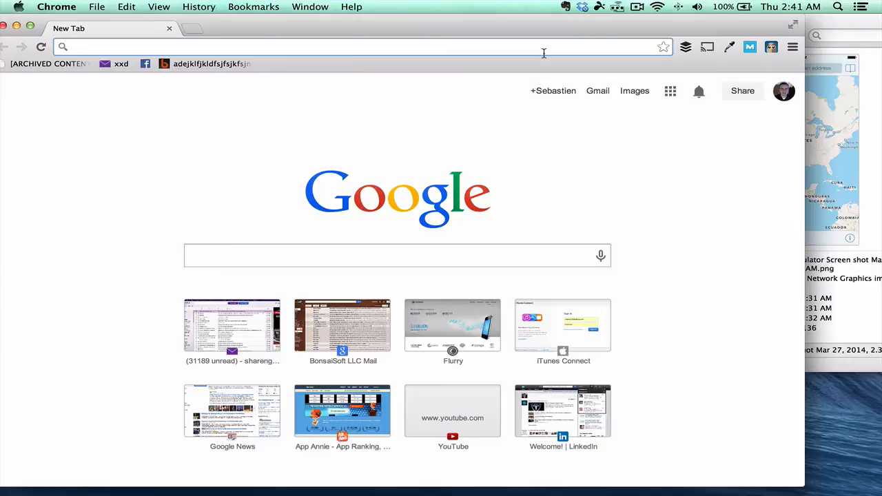
Load mockuphone.com, browse the device list, and pick the iPhone 5 White.
{"action": "type", "text": "mockuphone.com"}
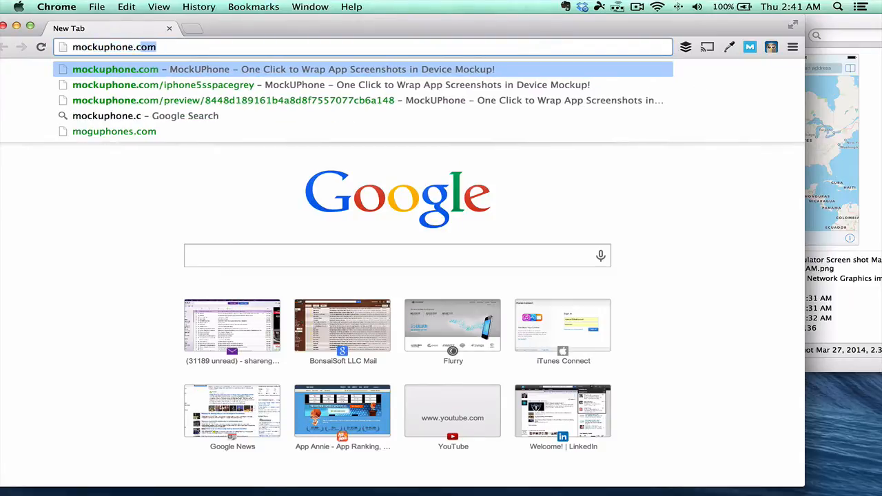
{"action": "left_click", "coordinate": [115, 68]}
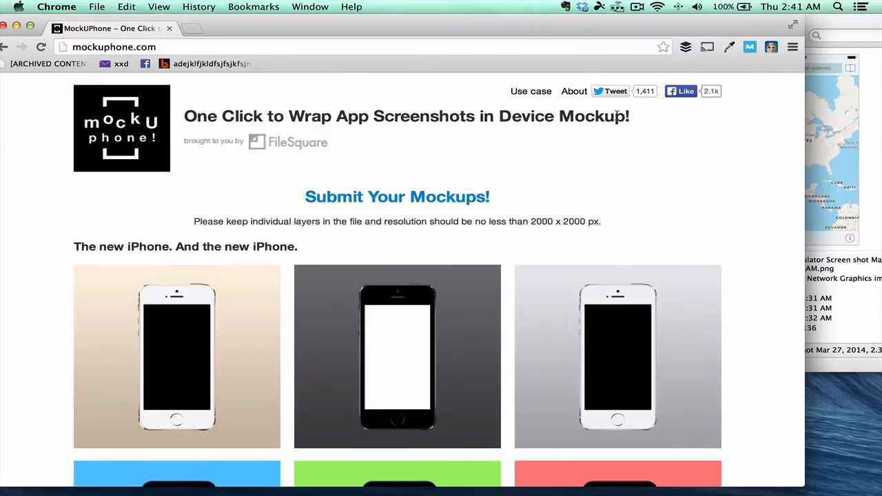
{"action": "mouse_move", "coordinate": [537, 130]}
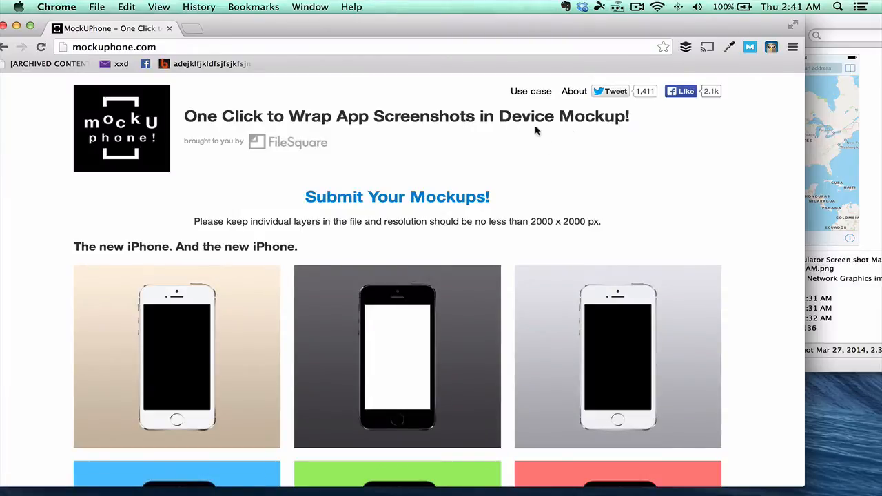
{"action": "scroll", "scroll_direction": "down", "scroll_amount": 3}
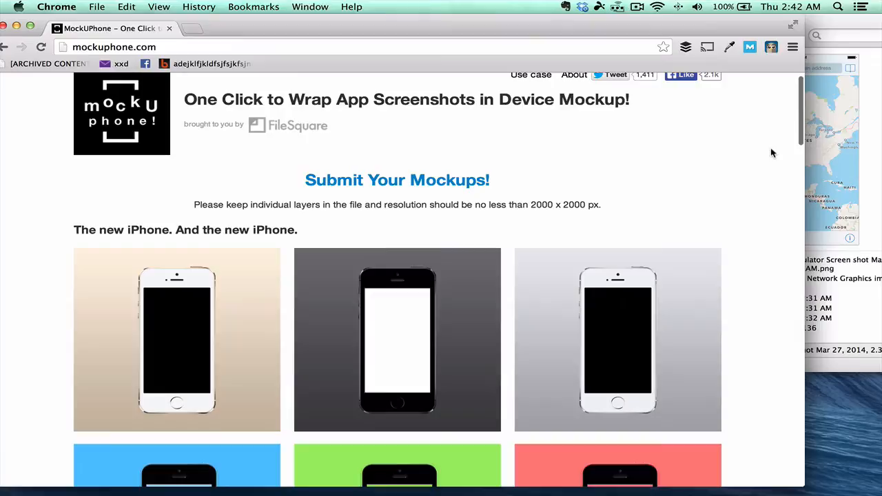
{"action": "scroll", "scroll_direction": "down", "scroll_amount": 3}
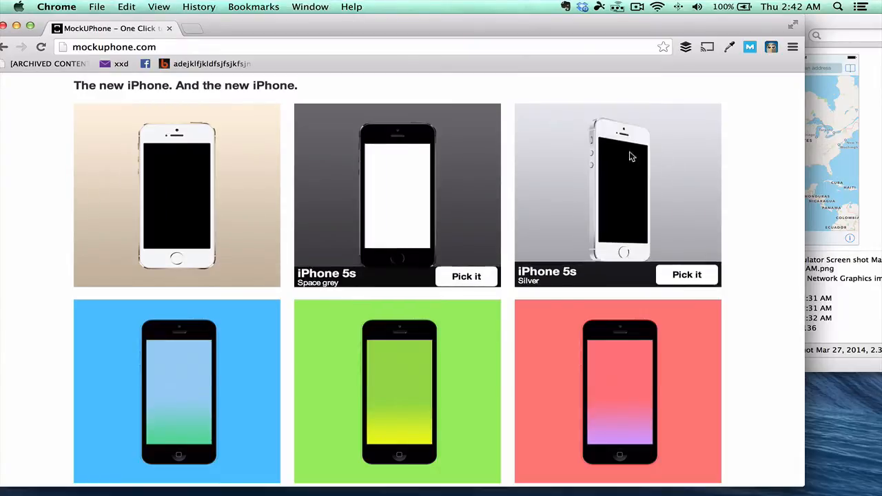
{"action": "scroll", "scroll_direction": "down", "scroll_amount": 3}
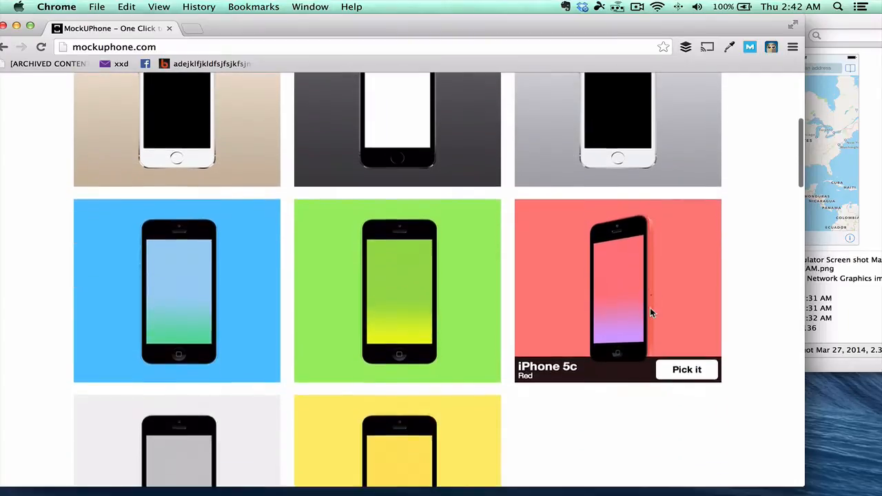
{"action": "scroll", "scroll_direction": "down", "scroll_amount": 3}
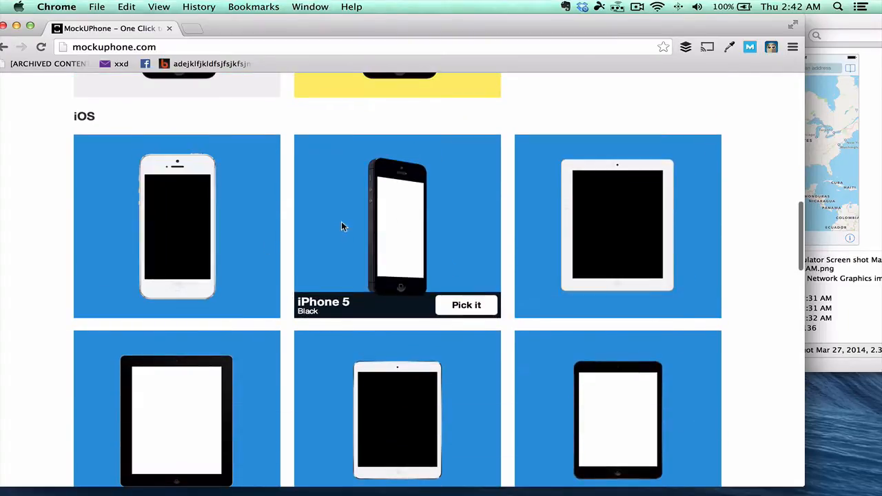
{"action": "scroll", "scroll_direction": "down", "scroll_amount": 3}
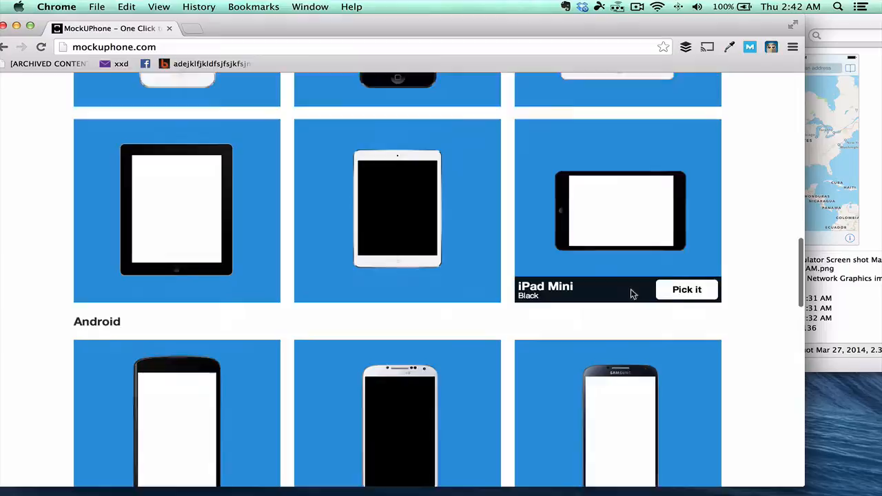
{"action": "scroll", "scroll_direction": "down", "scroll_amount": 3}
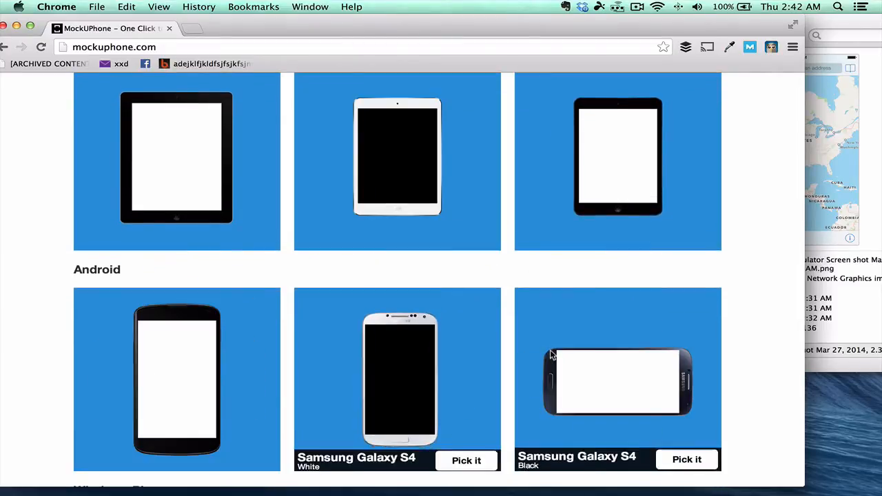
{"action": "scroll", "scroll_direction": "down", "scroll_amount": 3}
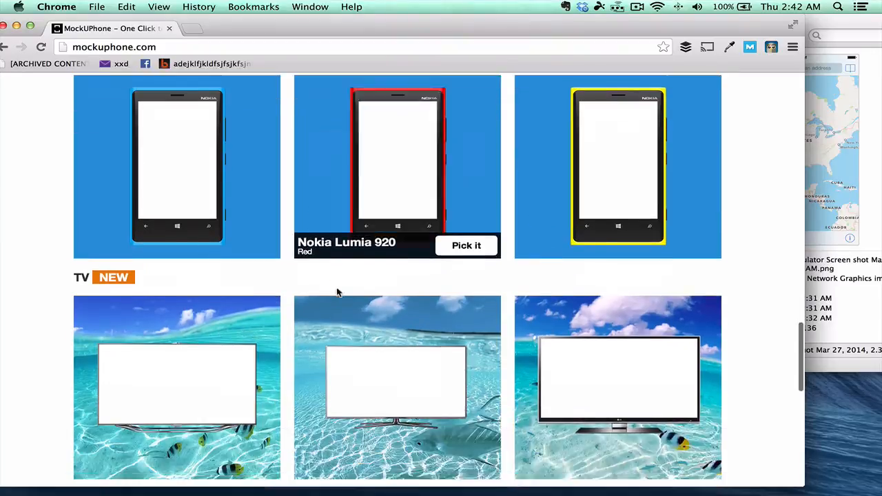
{"action": "scroll", "scroll_direction": "down", "scroll_amount": 3}
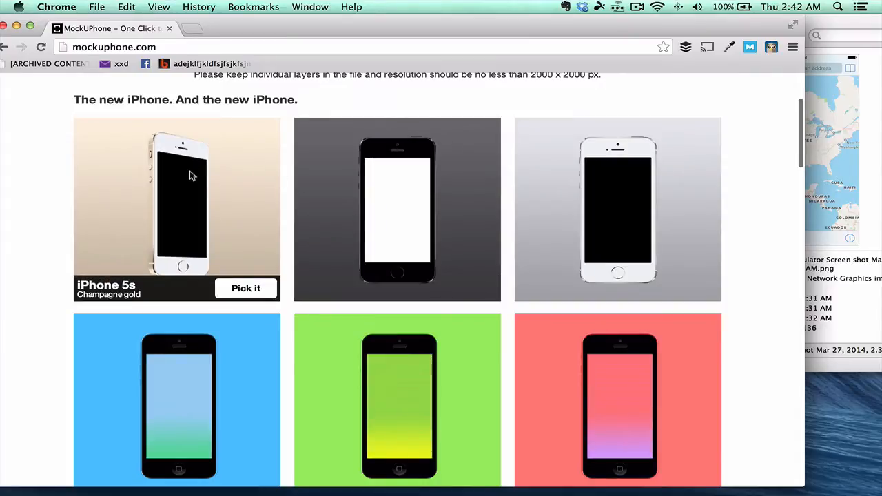
{"action": "mouse_move", "coordinate": [241, 216]}
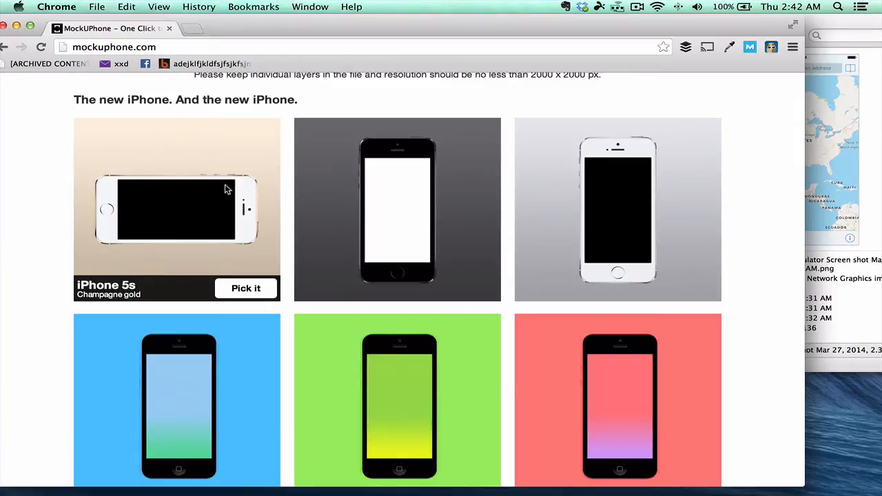
{"action": "scroll", "scroll_direction": "down", "scroll_amount": 3}
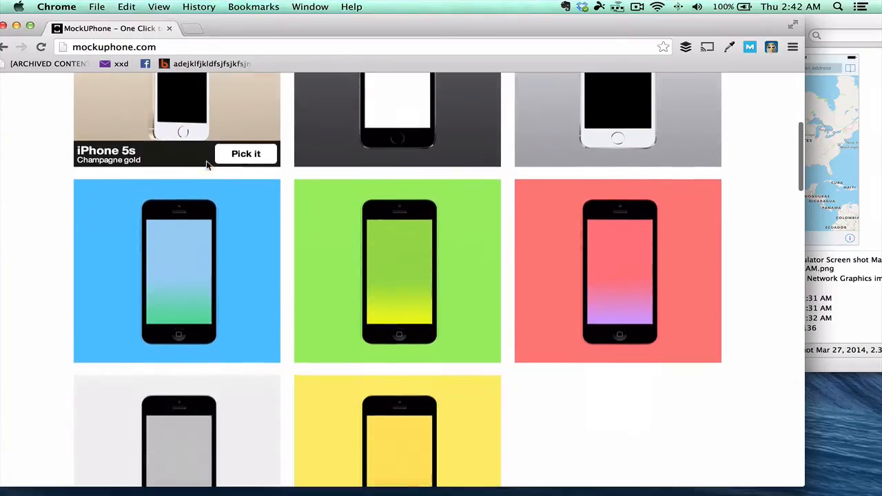
{"action": "scroll", "scroll_direction": "down", "scroll_amount": 3}
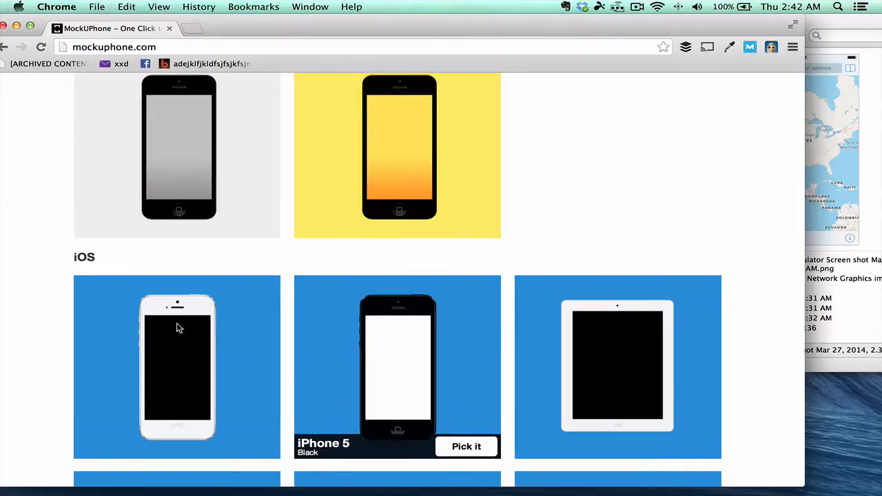
{"action": "mouse_move", "coordinate": [389, 329]}
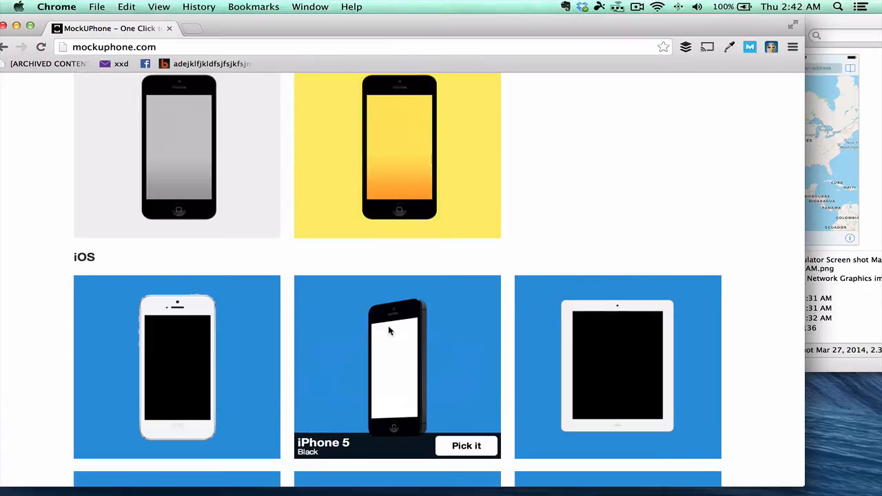
{"action": "scroll", "scroll_direction": "down", "scroll_amount": 3}
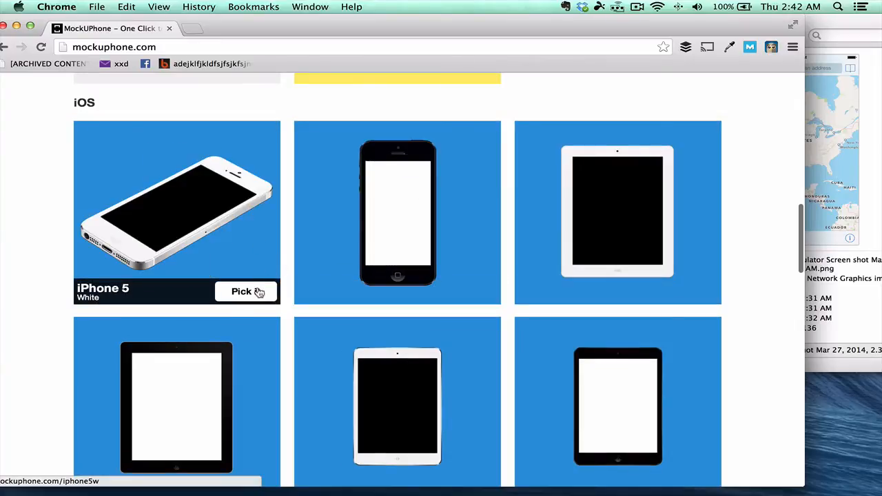
{"action": "left_click", "coordinate": [246, 291]}
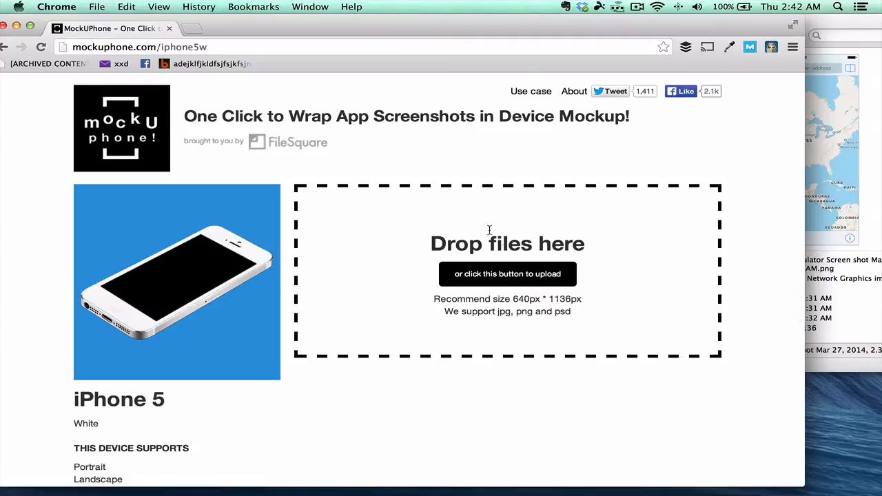
Upload the Maps screenshot, generate the mockups, and scroll to the preview.
{"action": "left_click", "coordinate": [507, 273]}
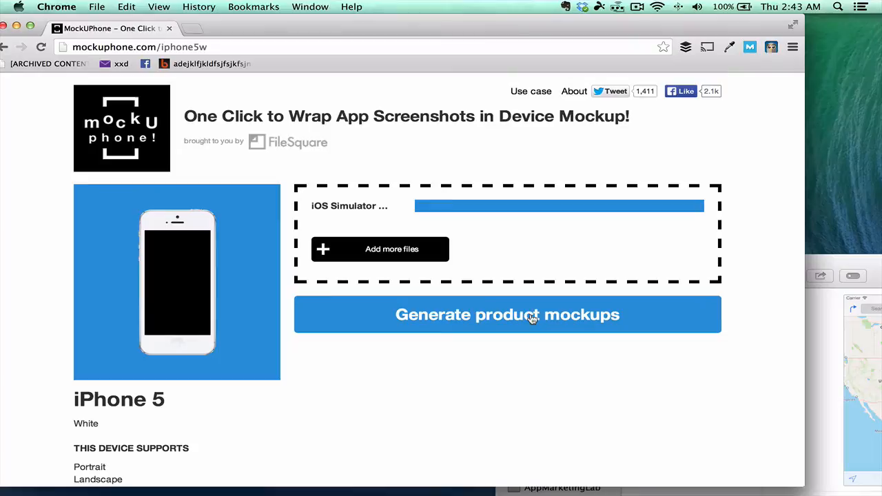
{"action": "left_click", "coordinate": [507, 315]}
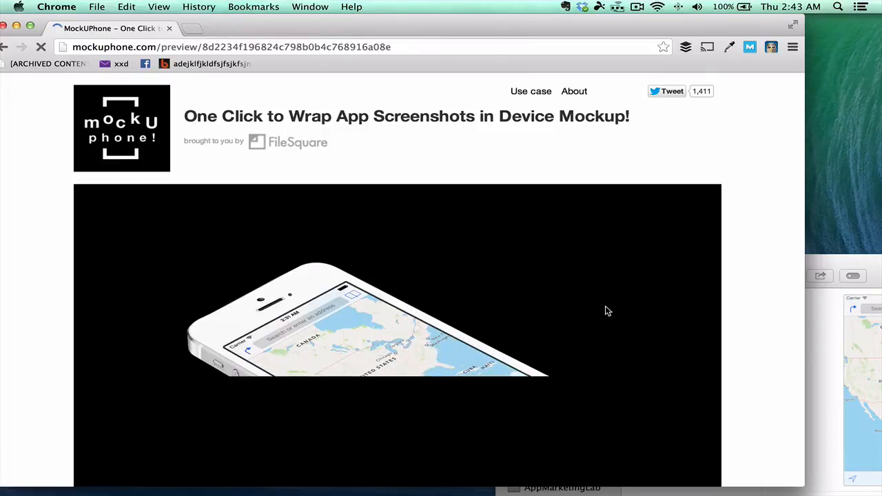
{"action": "scroll", "scroll_direction": "down", "scroll_amount": 3}
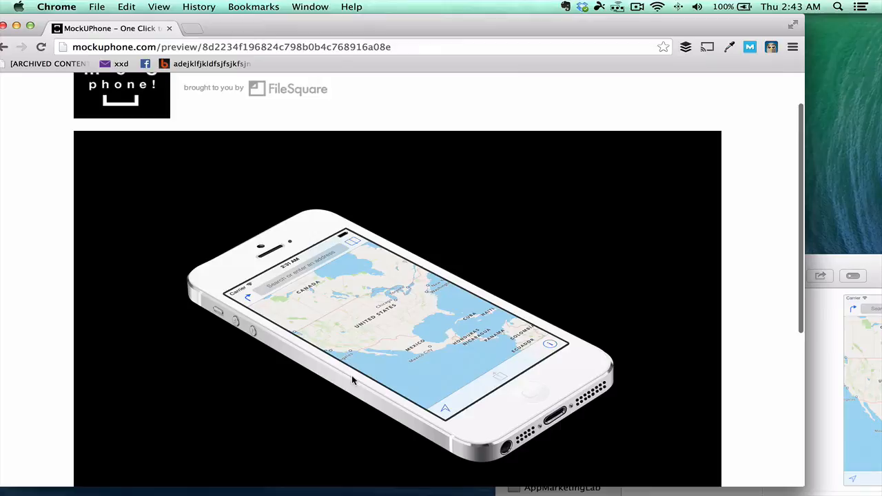
{"action": "scroll", "scroll_direction": "down", "scroll_amount": 3}
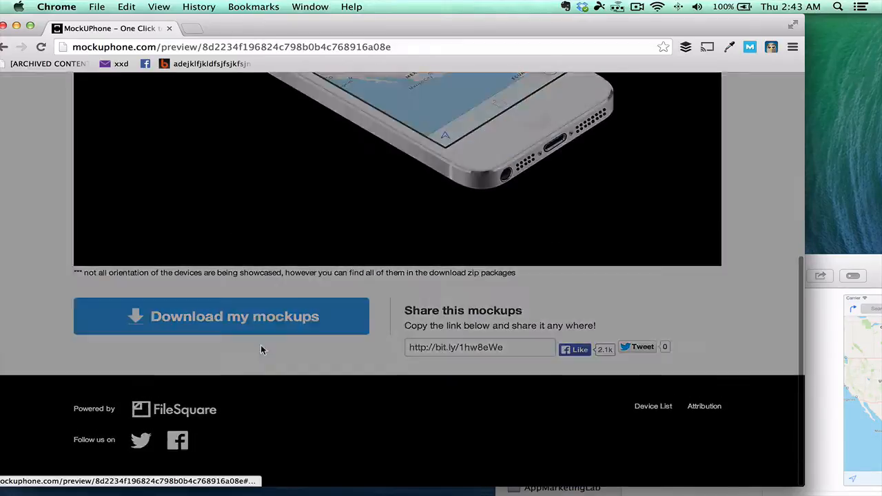
{"action": "left_click", "coordinate": [220, 316]}
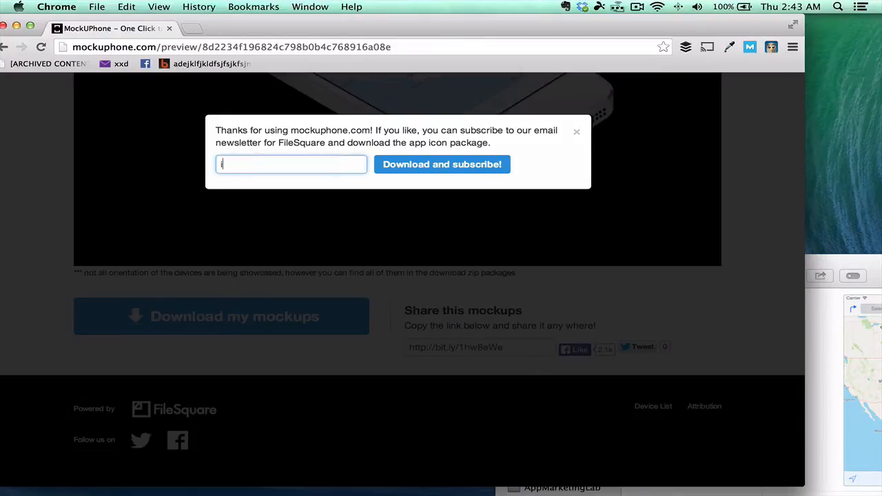
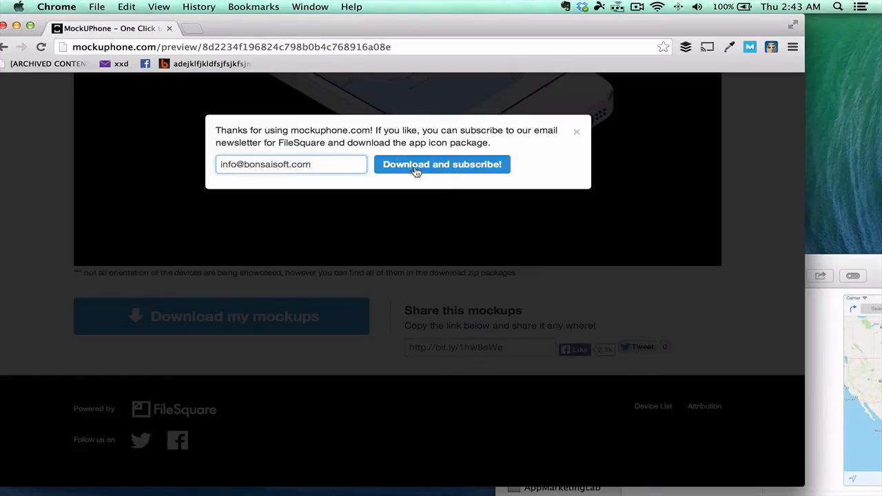
{"action": "left_click", "coordinate": [441, 164]}
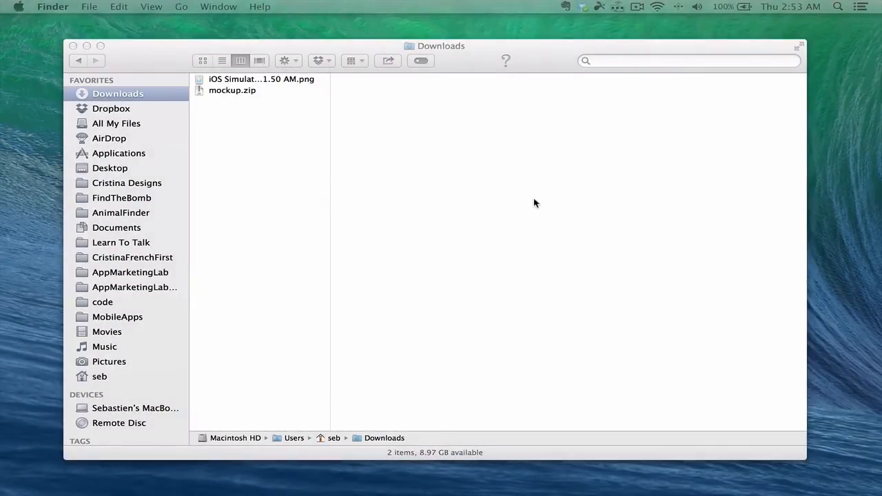
{"action": "mouse_move", "coordinate": [499, 187]}
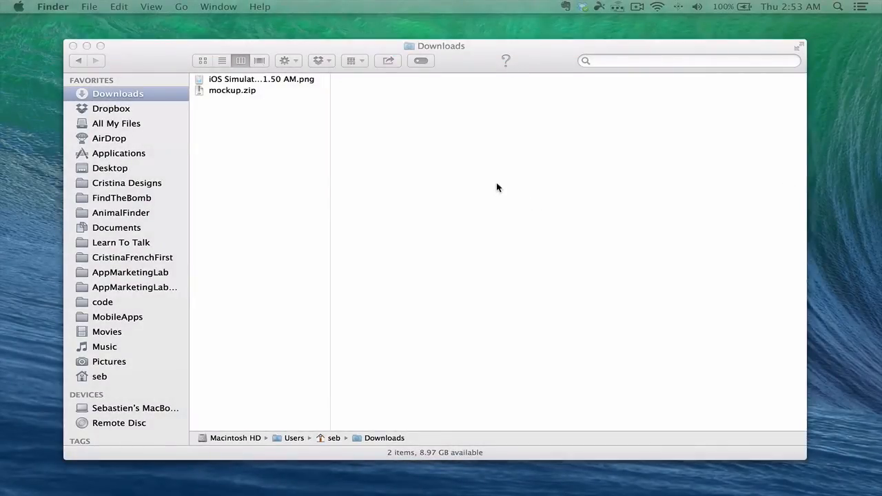
{"action": "mouse_move", "coordinate": [319, 115]}
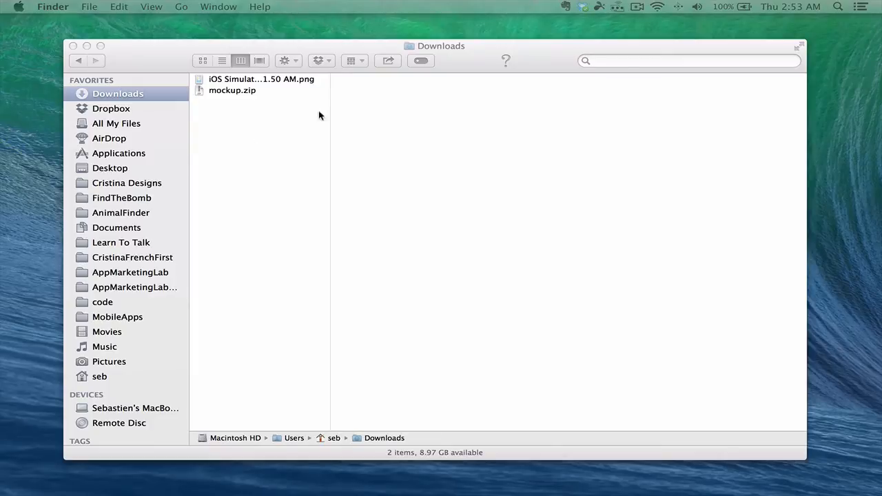
{"action": "mouse_move", "coordinate": [239, 96]}
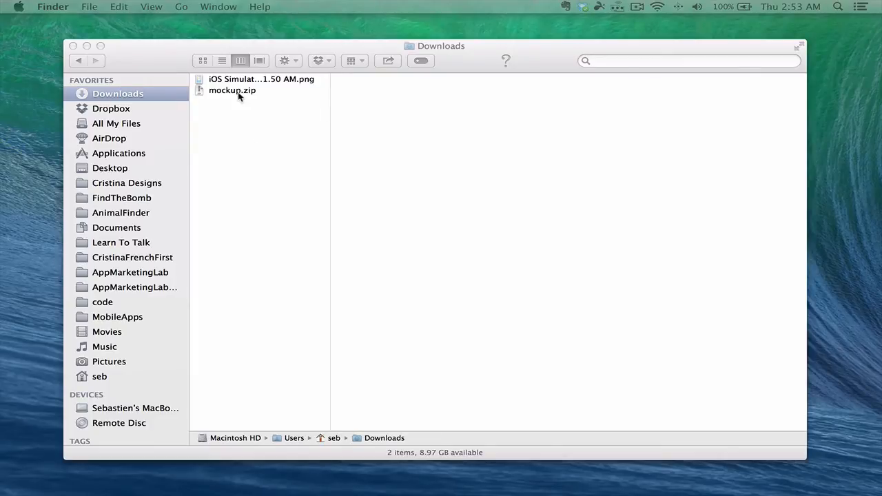
Unzip mockup.zip, preview each iPhone mockup, and open iphone_white_side1.png in Preview.
{"action": "left_click", "coordinate": [232, 91]}
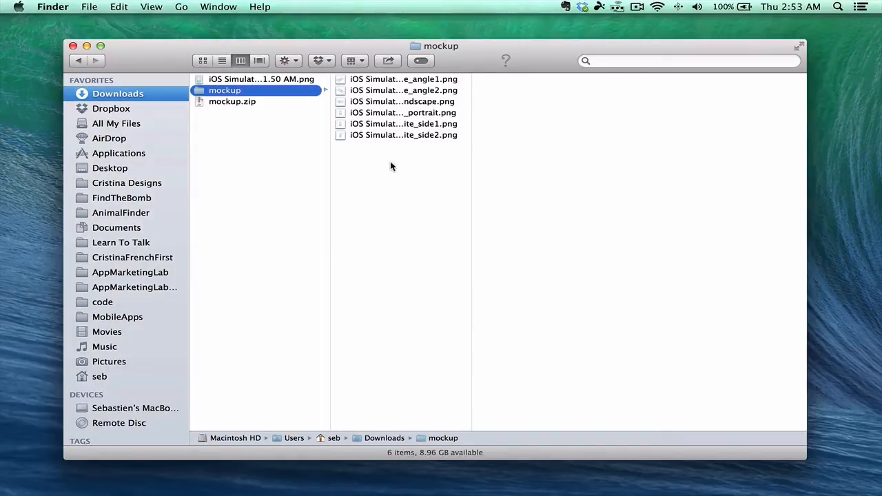
{"action": "left_click", "coordinate": [401, 79]}
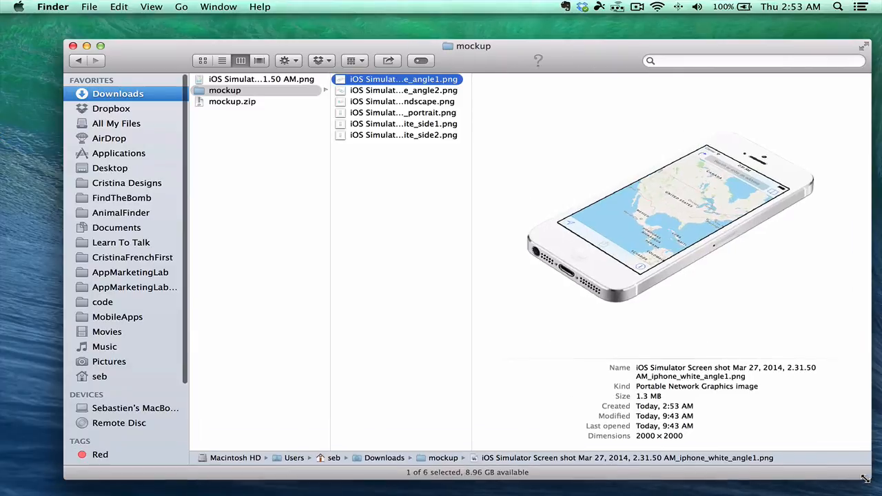
{"action": "mouse_move", "coordinate": [435, 108]}
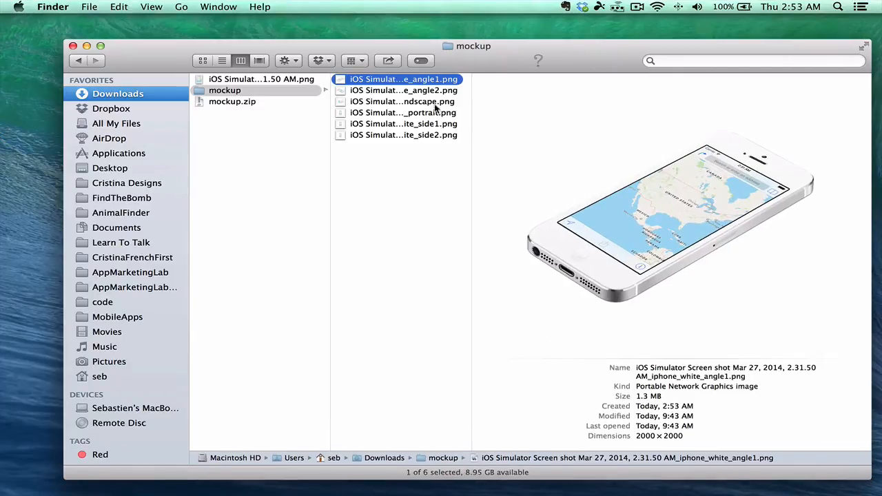
{"action": "left_click", "coordinate": [402, 90]}
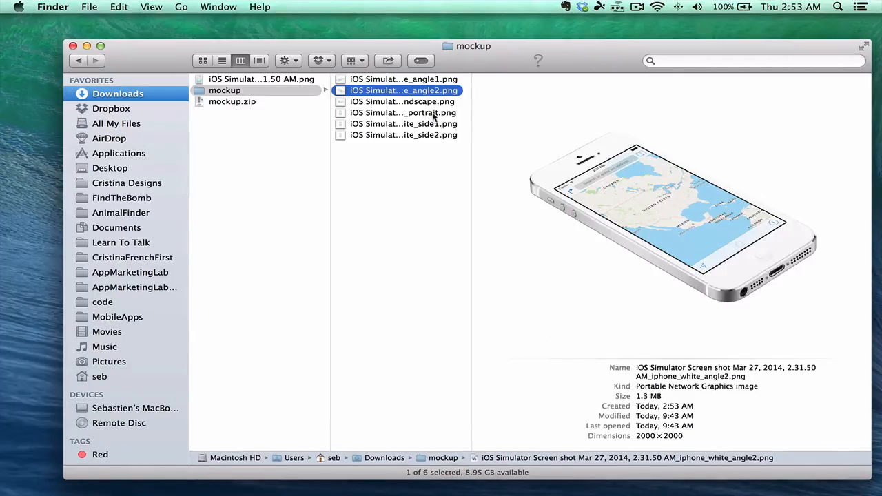
{"action": "left_click", "coordinate": [401, 113]}
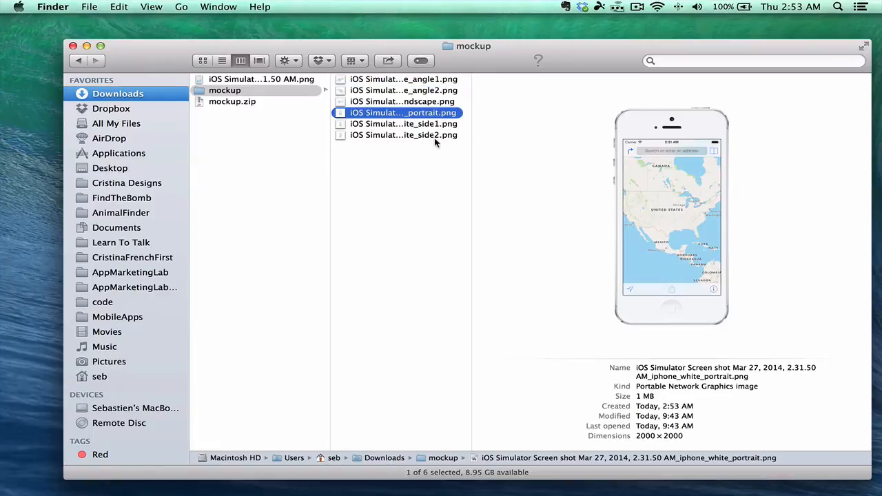
{"action": "left_click", "coordinate": [401, 123]}
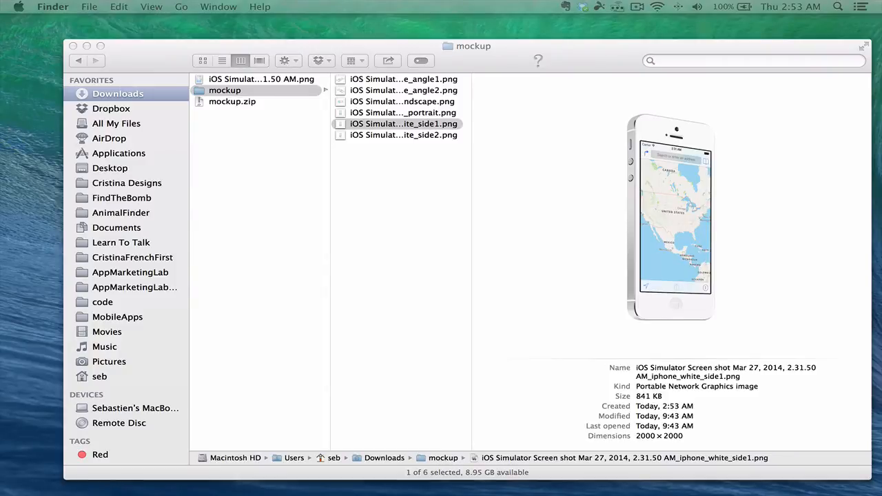
{"action": "double_click", "coordinate": [403, 123]}
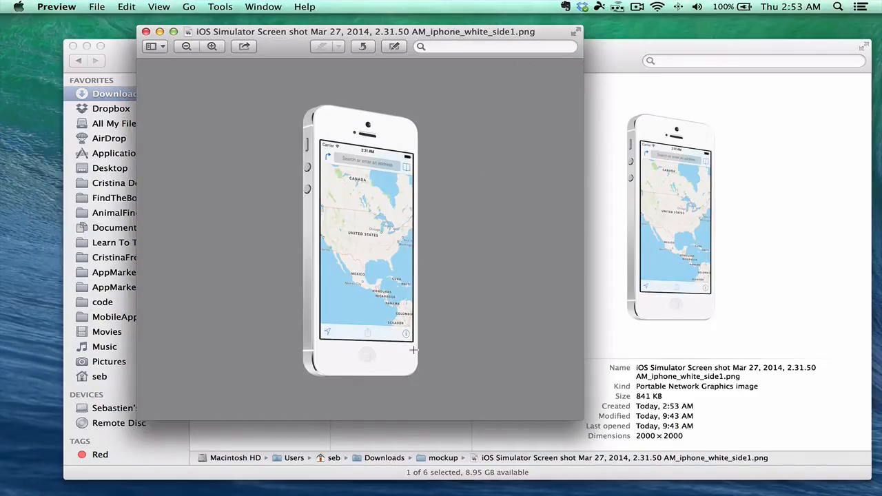
{"action": "left_click_drag", "start_coordinate": [359, 31], "coordinate": [309, 24]}
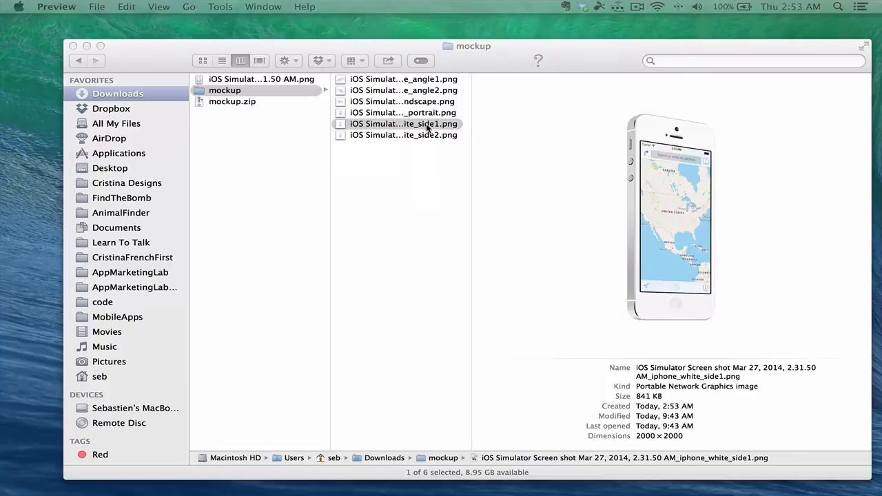
Bring up the context menu for iphone_white_side1.png in Finder.
{"action": "right_click", "coordinate": [403, 124]}
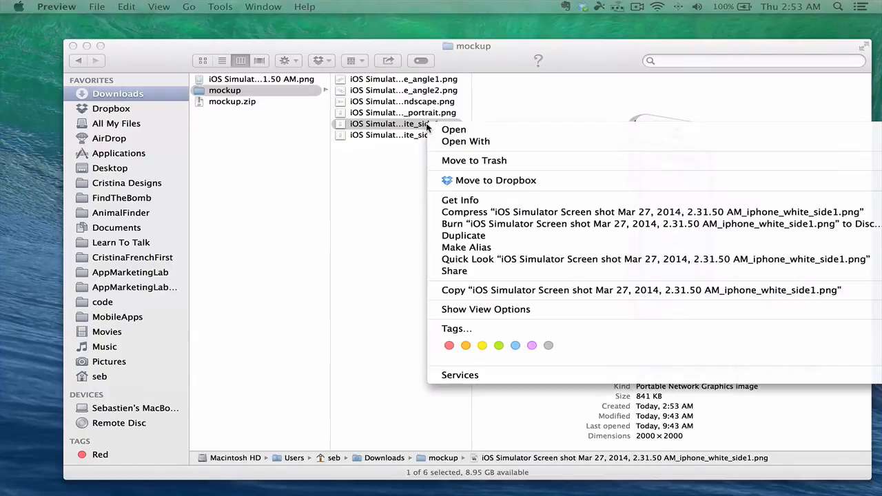
{"action": "mouse_move", "coordinate": [484, 172]}
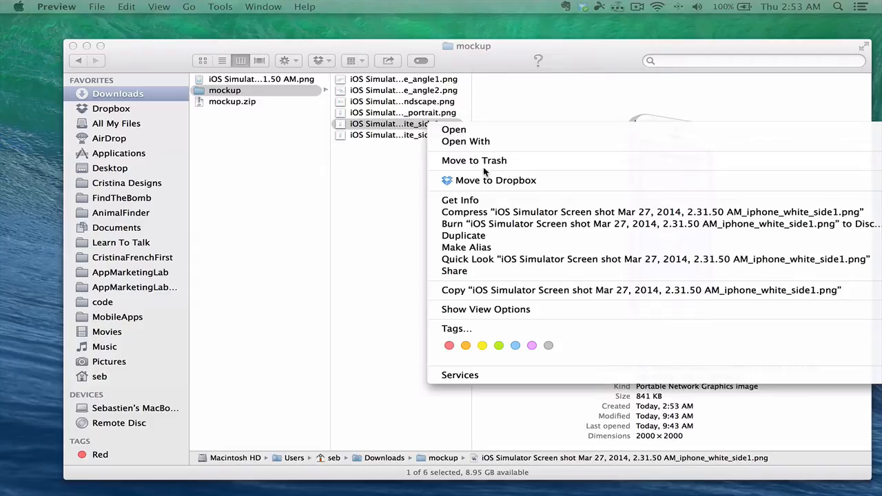
{"action": "mouse_move", "coordinate": [493, 165]}
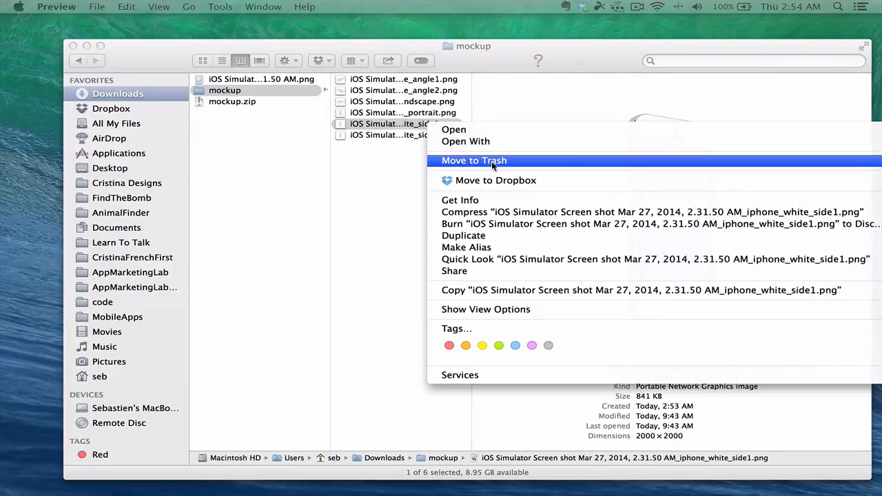
{"action": "mouse_move", "coordinate": [489, 152]}
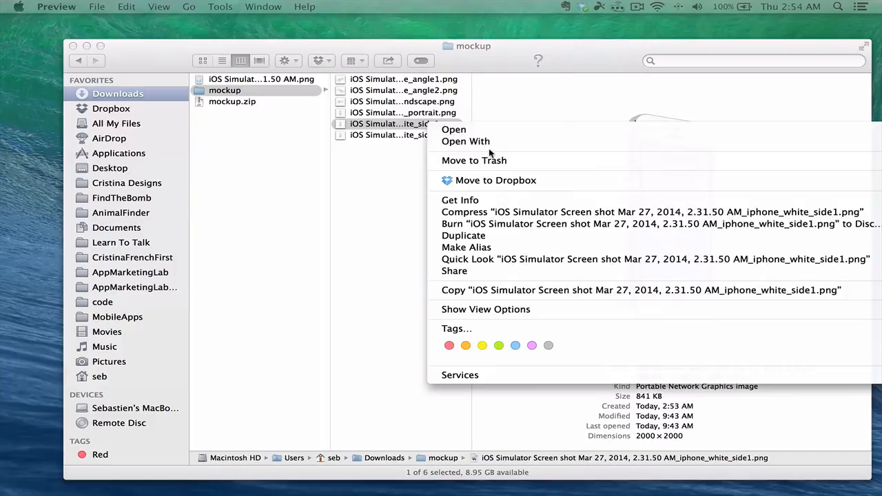
{"action": "mouse_move", "coordinate": [459, 200]}
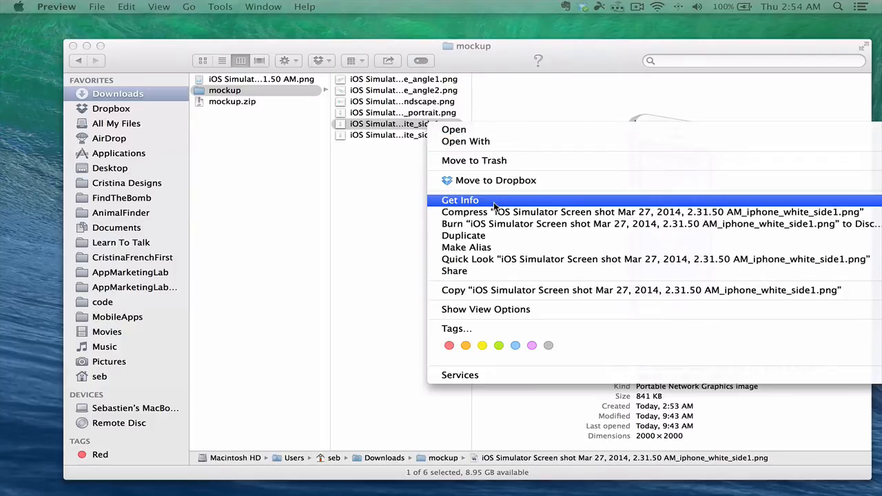
{"action": "mouse_move", "coordinate": [500, 160]}
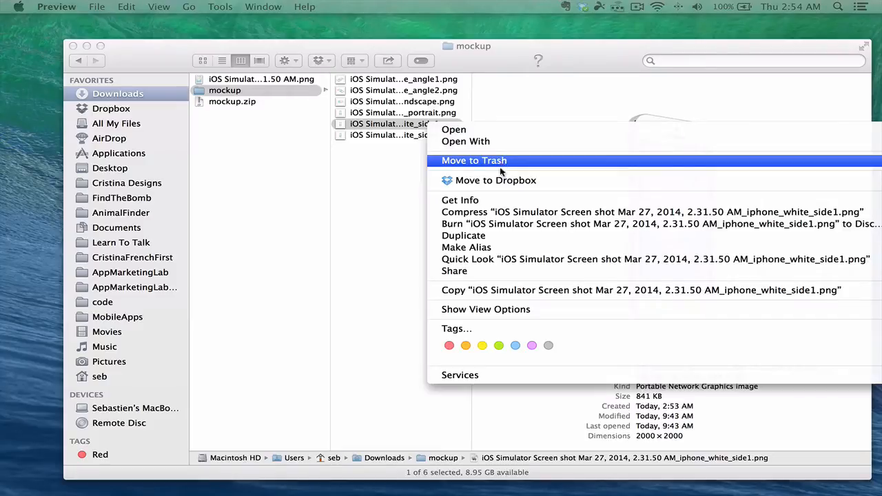
{"action": "mouse_move", "coordinate": [416, 170]}
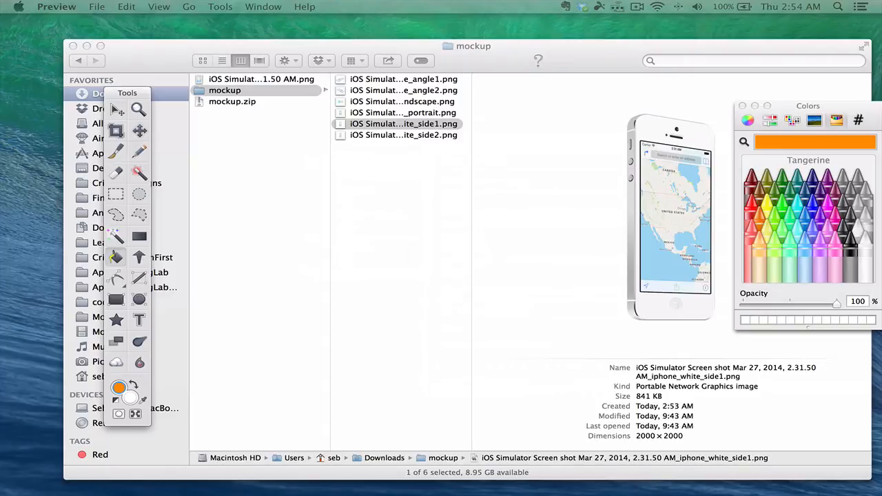
Open the side view iPhone mockup image for editing.
{"action": "double_click", "coordinate": [403, 123]}
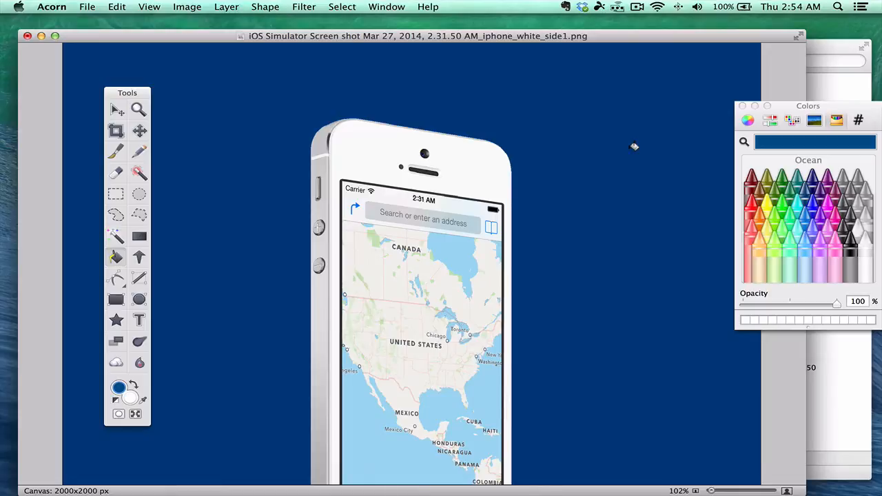
{"action": "mouse_move", "coordinate": [655, 105]}
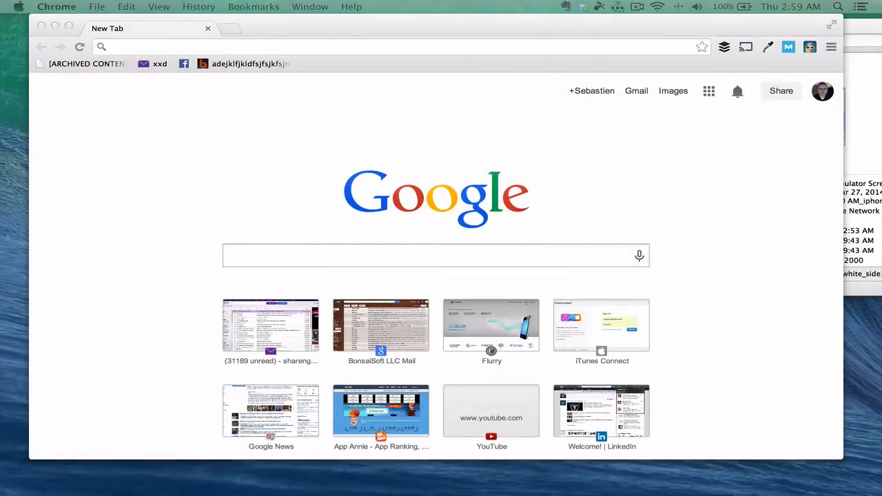
{"action": "mouse_move", "coordinate": [505, 45]}
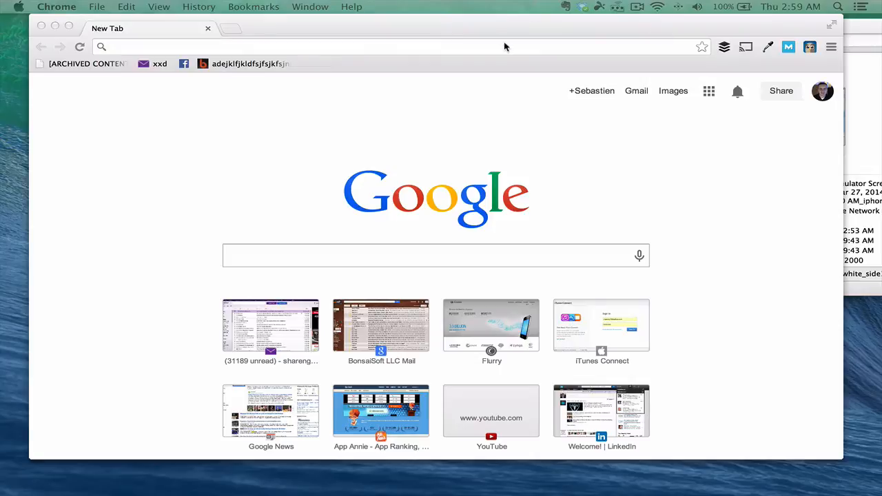
Enter plus.google.com, then placeit.net, in Chrome's address bar to reach Placeit.
{"action": "type", "text": "plus.google.com"}
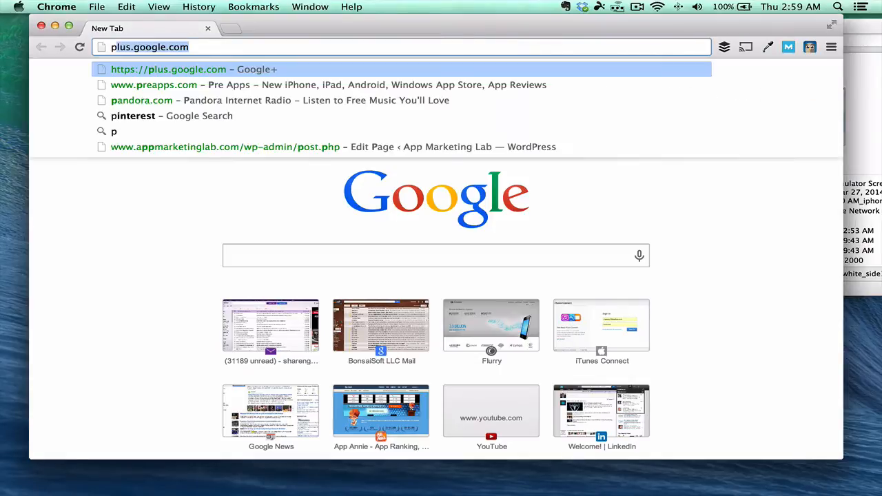
{"action": "type", "text": "placeit.net"}
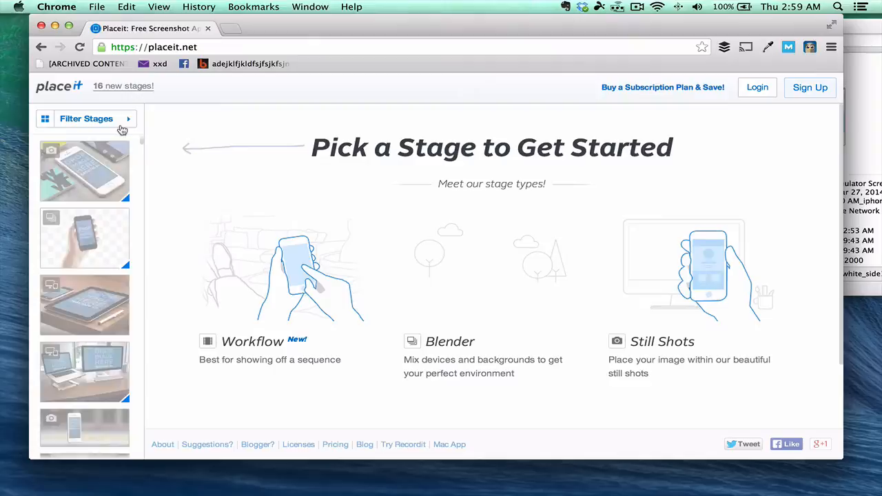
Filter stages to Still Shots tagged iPhone and open the gold iPhone concrete-table stage.
{"action": "left_click", "coordinate": [86, 119]}
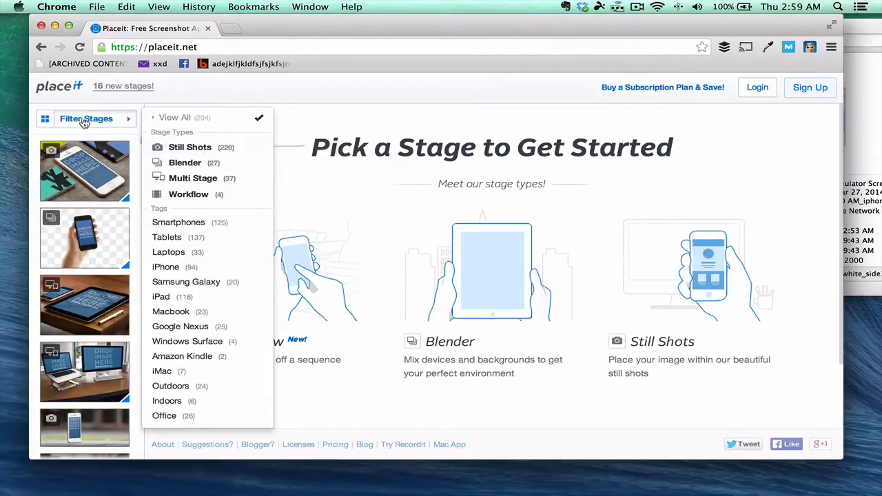
{"action": "mouse_move", "coordinate": [225, 152]}
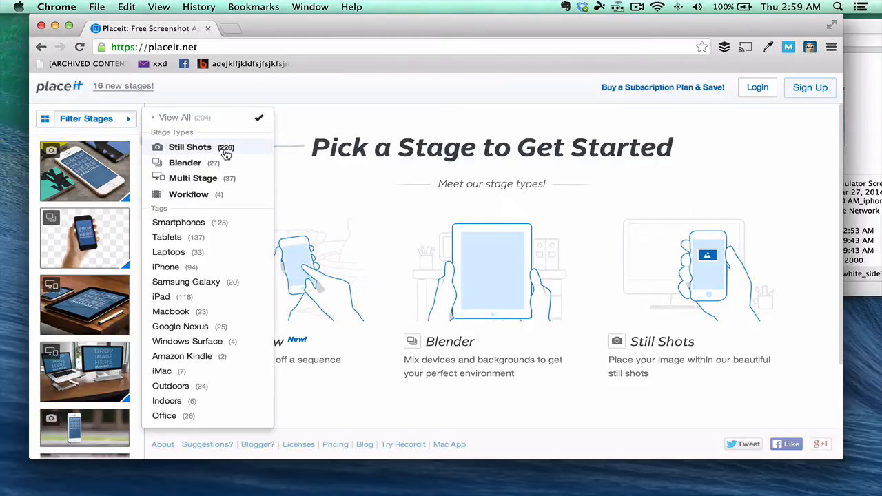
{"action": "left_click", "coordinate": [190, 147]}
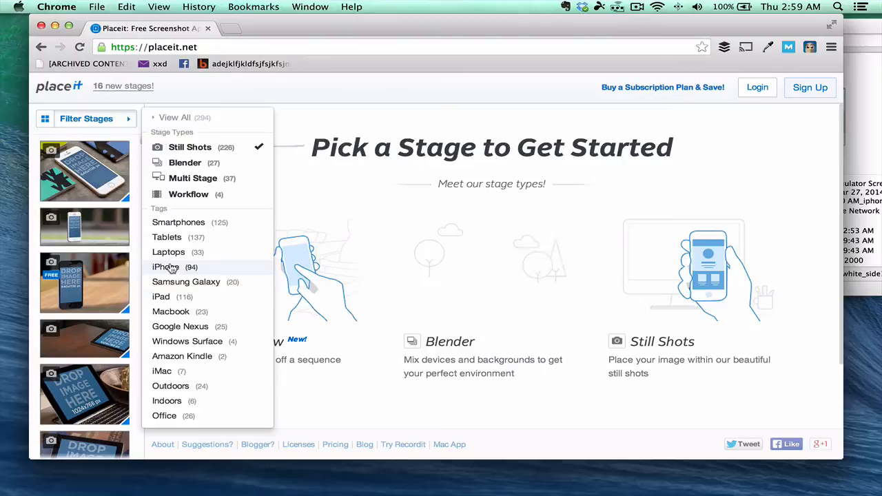
{"action": "left_click", "coordinate": [162, 267]}
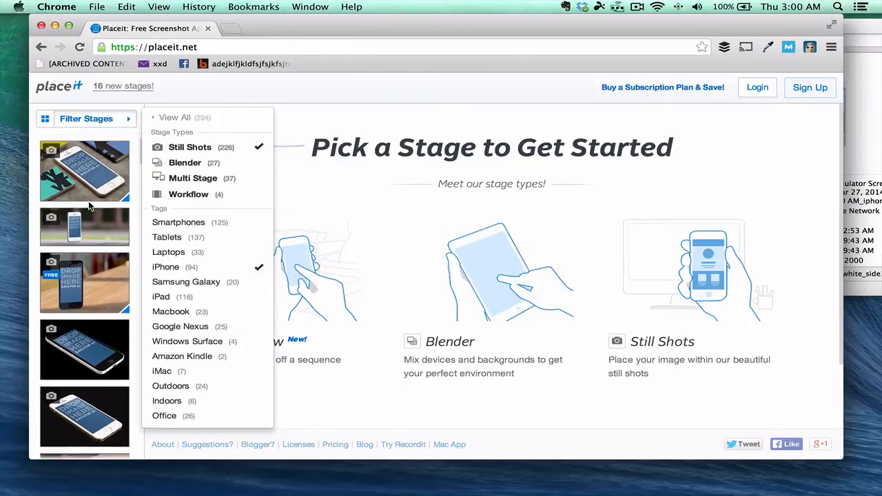
{"action": "left_click", "coordinate": [84, 170]}
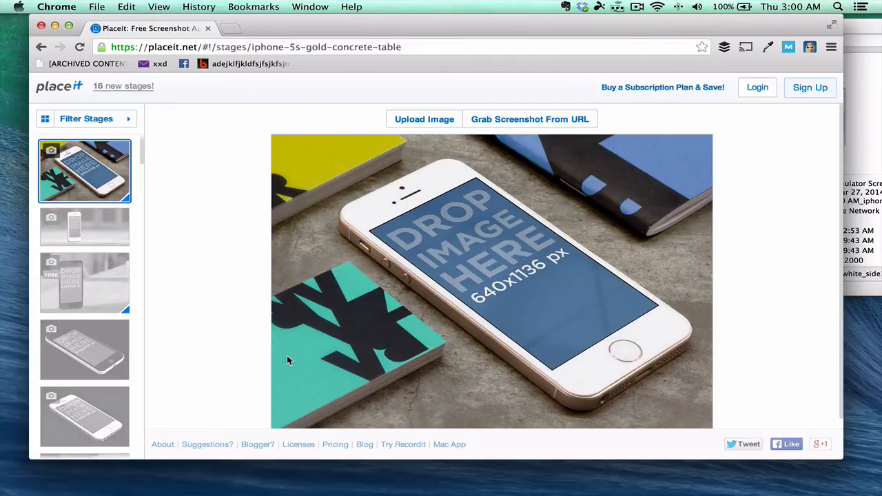
{"action": "mouse_move", "coordinate": [518, 251]}
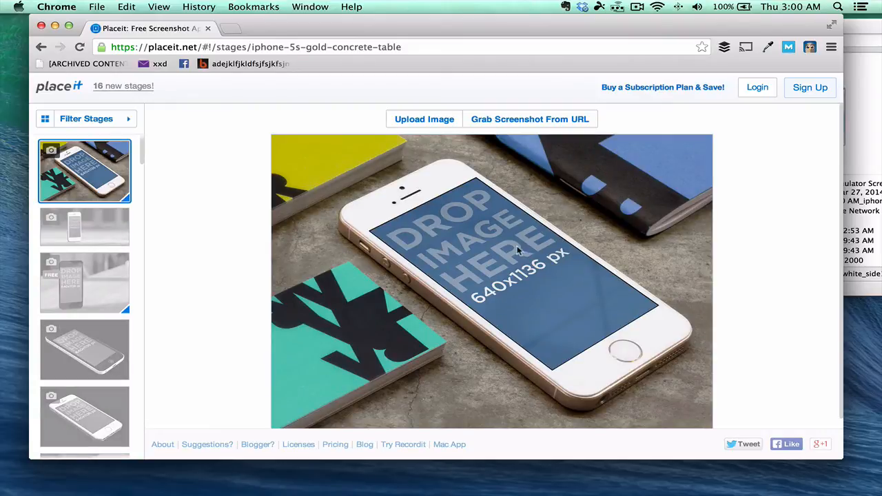
{"action": "mouse_move", "coordinate": [463, 280]}
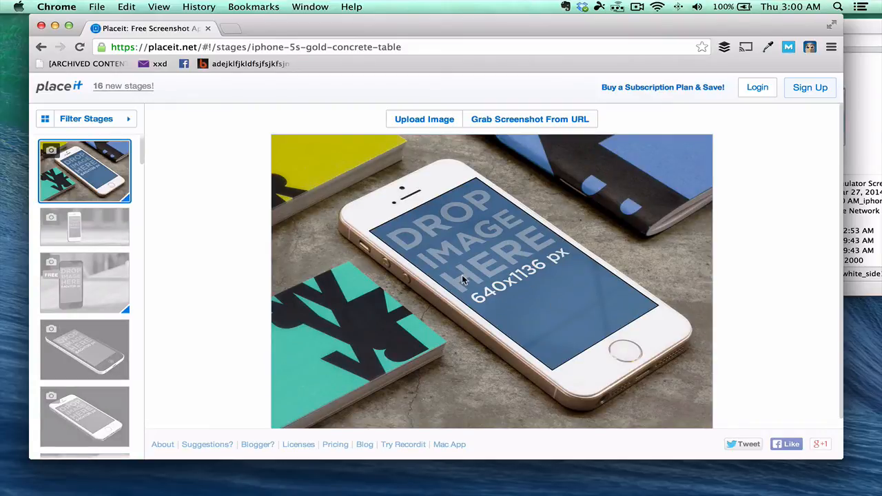
{"action": "mouse_move", "coordinate": [426, 129]}
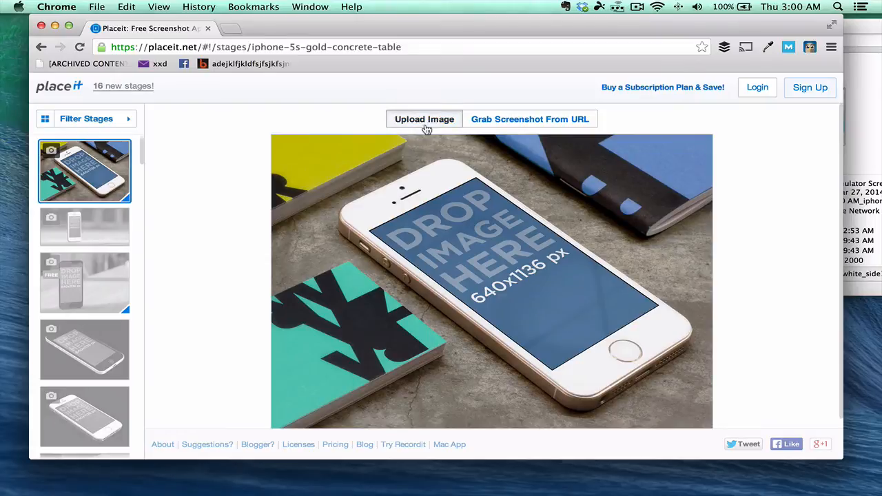
Upload the original Maps screenshot to the concrete-table iPhone mockup.
{"action": "left_click", "coordinate": [423, 118]}
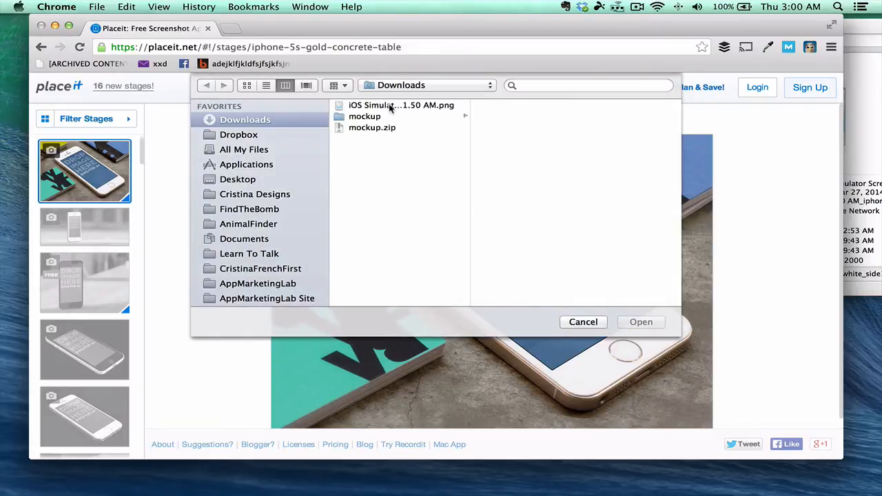
{"action": "left_click", "coordinate": [401, 105]}
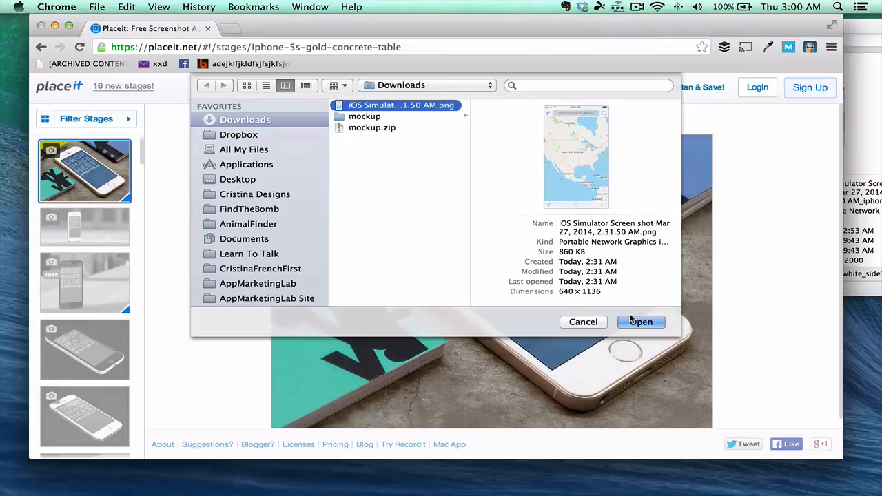
{"action": "left_click", "coordinate": [640, 322]}
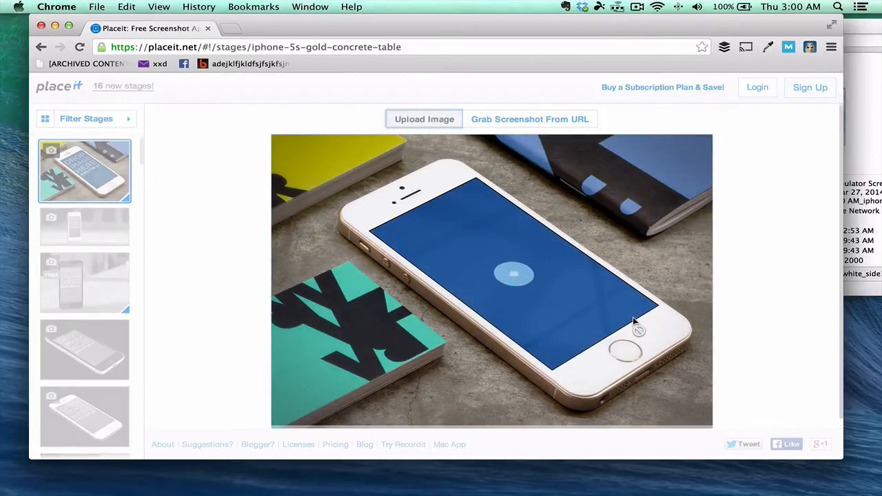
Adjust the crop zoom so the screenshot fills the frame and apply the crop.
{"action": "left_click", "coordinate": [424, 119]}
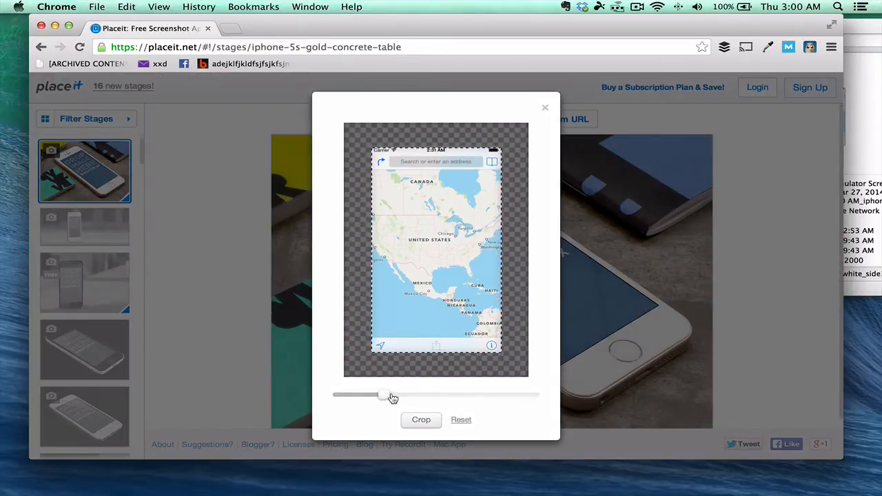
{"action": "left_click_drag", "start_coordinate": [384, 394], "coordinate": [379, 394]}
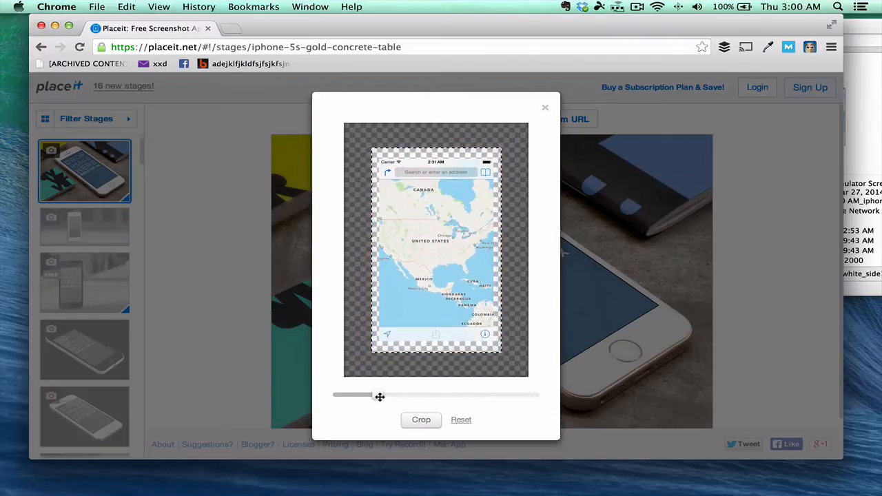
{"action": "left_click_drag", "start_coordinate": [379, 394], "coordinate": [385, 395]}
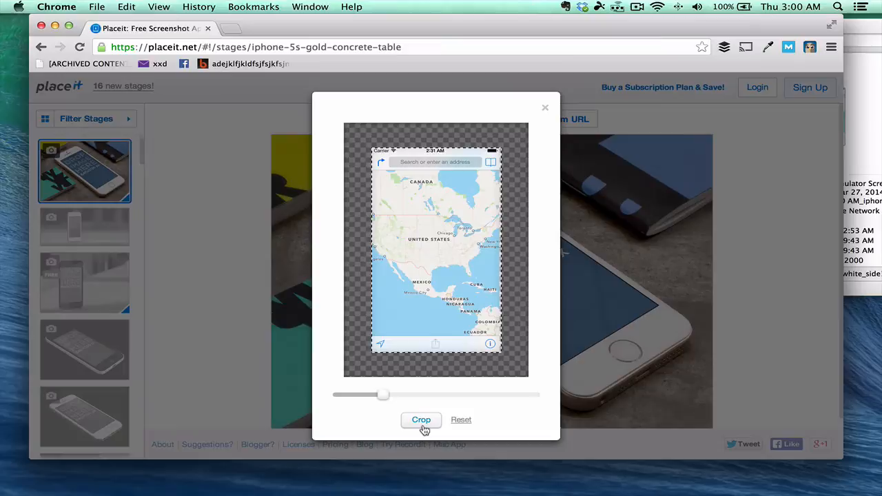
{"action": "left_click", "coordinate": [421, 420]}
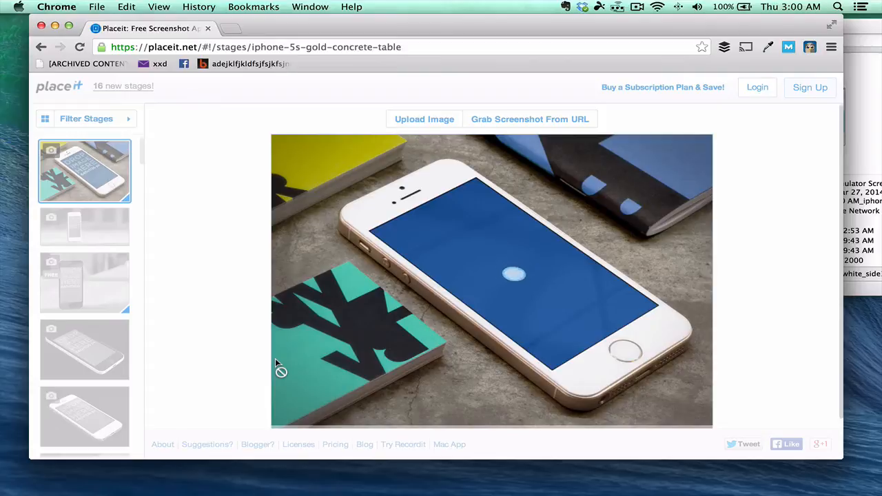
{"action": "mouse_move", "coordinate": [288, 360]}
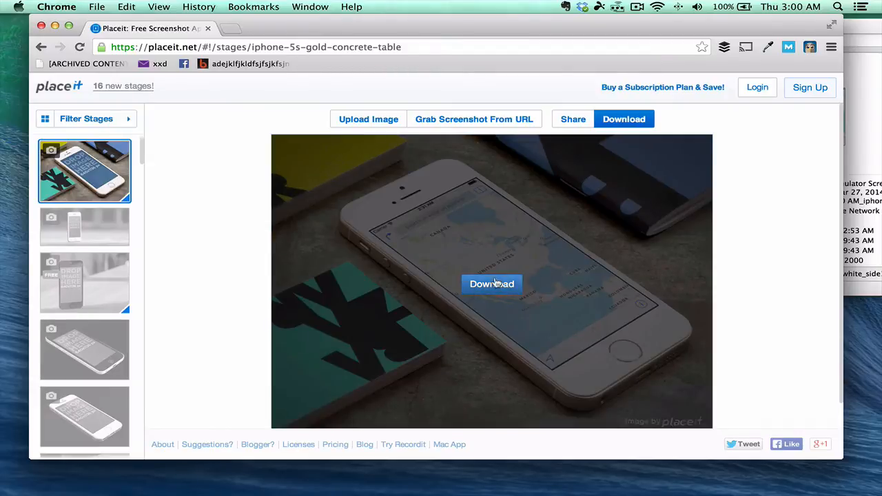
Compare license and size options, then download the Small image under the Free license.
{"action": "left_click", "coordinate": [492, 284]}
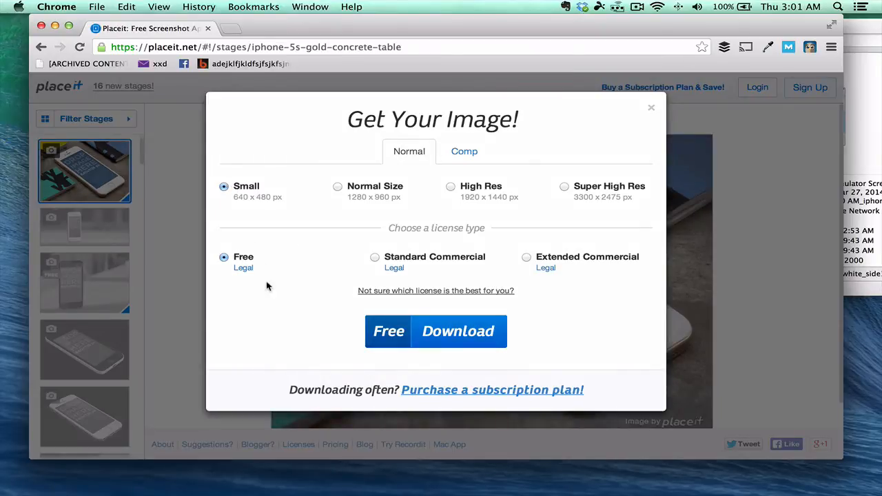
{"action": "mouse_move", "coordinate": [279, 278]}
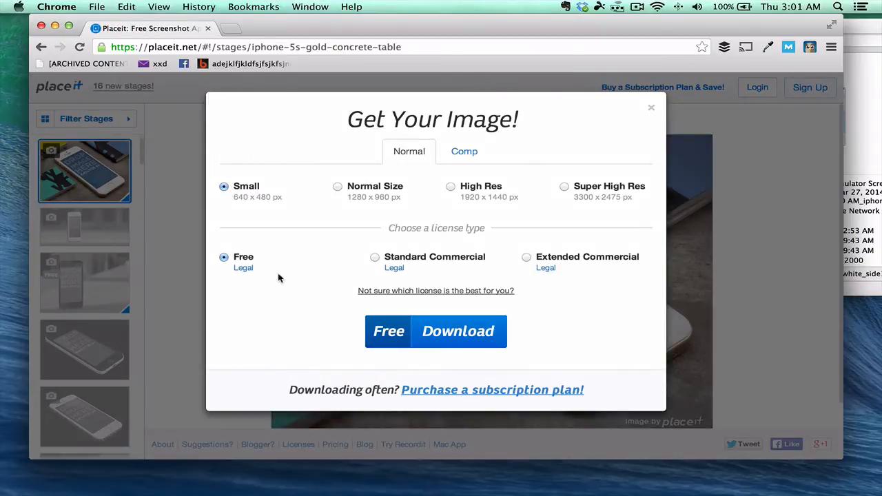
{"action": "mouse_move", "coordinate": [473, 229]}
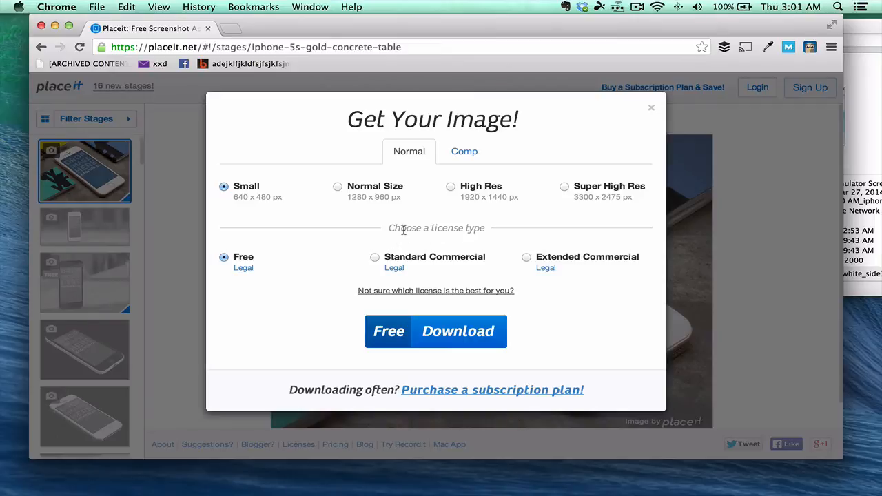
{"action": "mouse_move", "coordinate": [406, 251]}
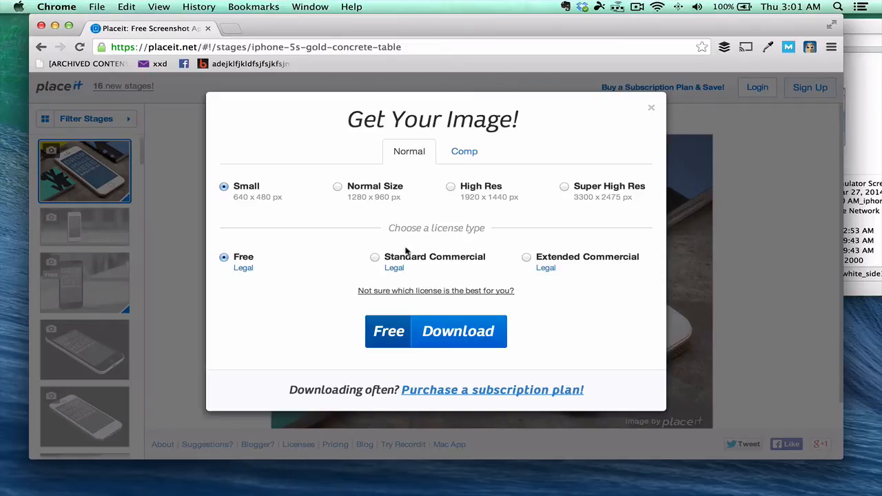
{"action": "mouse_move", "coordinate": [286, 253]}
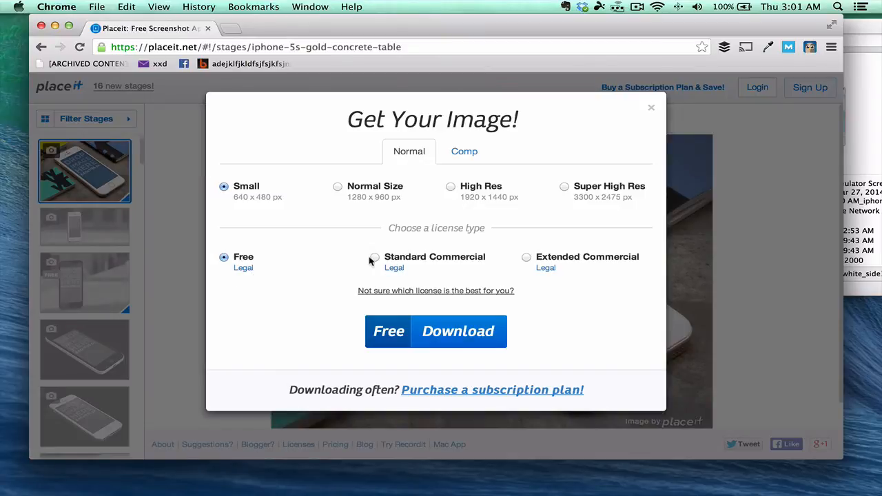
{"action": "left_click", "coordinate": [374, 257]}
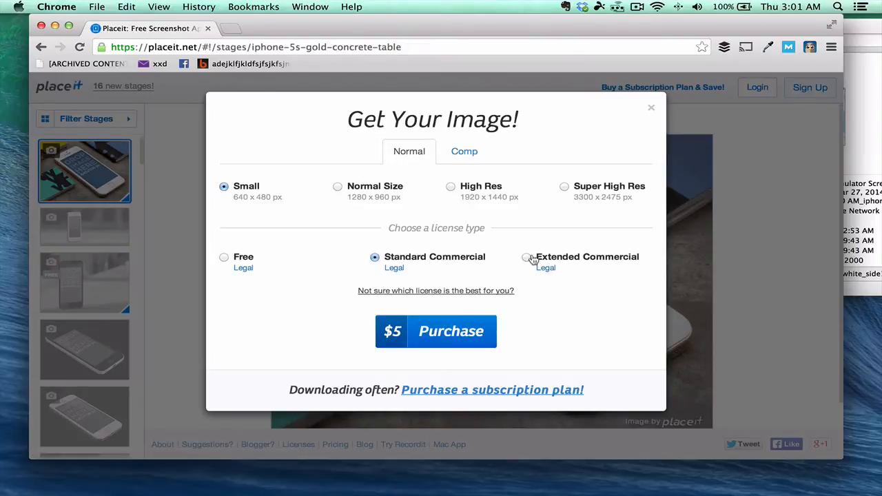
{"action": "left_click", "coordinate": [526, 257]}
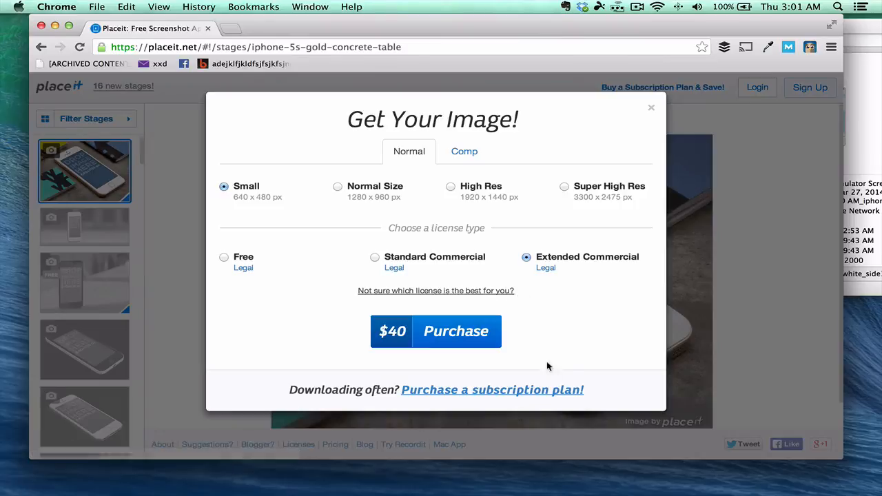
{"action": "left_click", "coordinate": [224, 257]}
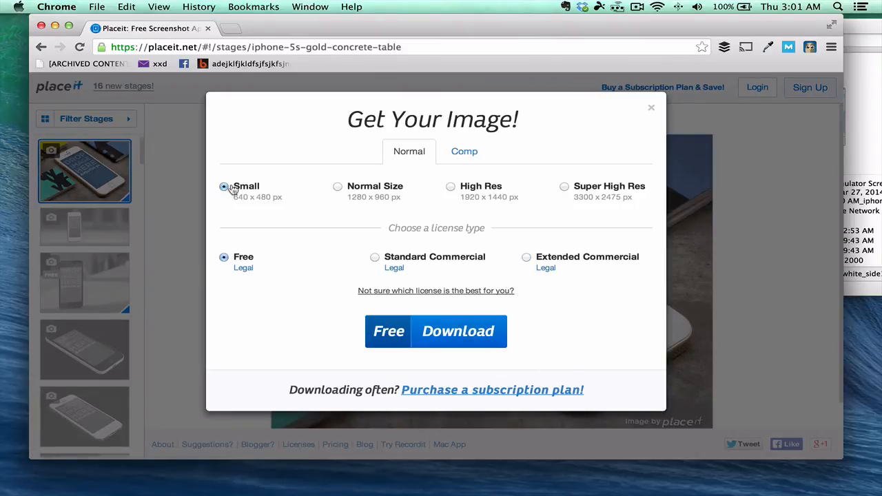
{"action": "mouse_move", "coordinate": [231, 214]}
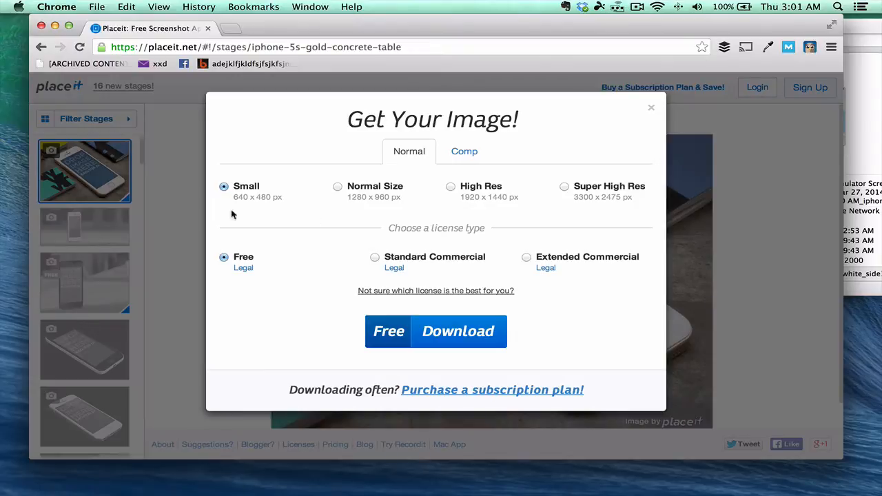
{"action": "left_click", "coordinate": [337, 186]}
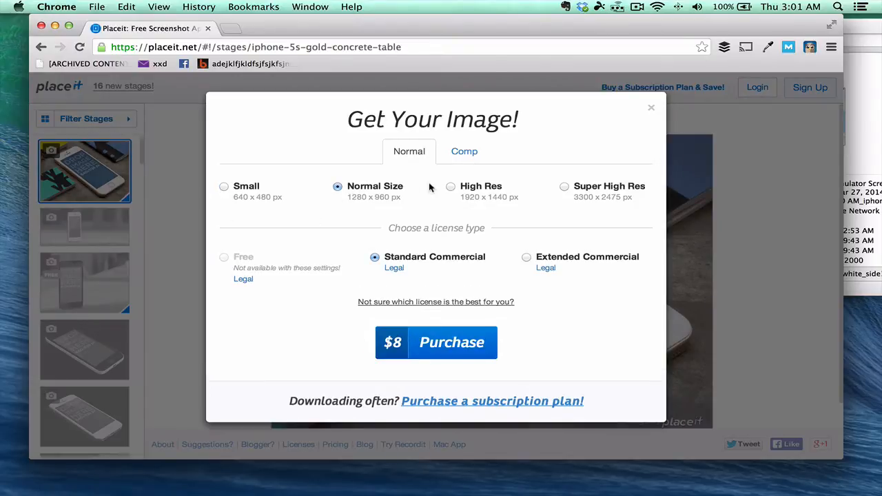
{"action": "left_click", "coordinate": [449, 187]}
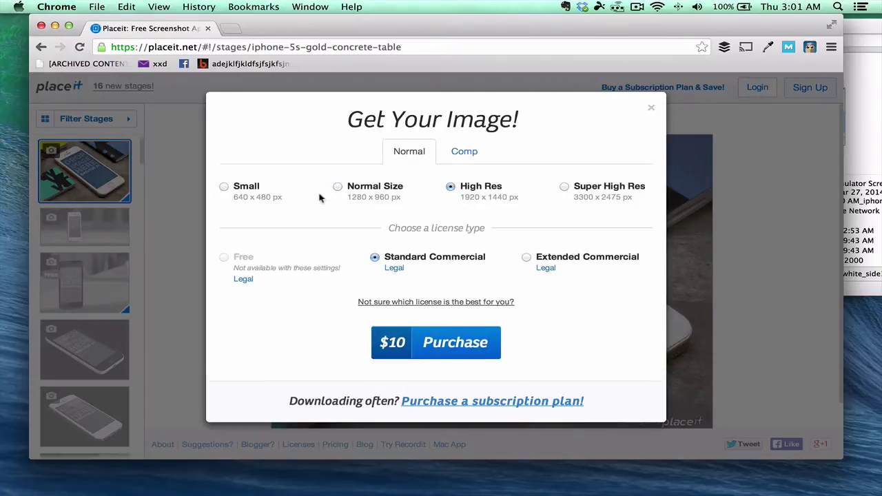
{"action": "left_click", "coordinate": [224, 186]}
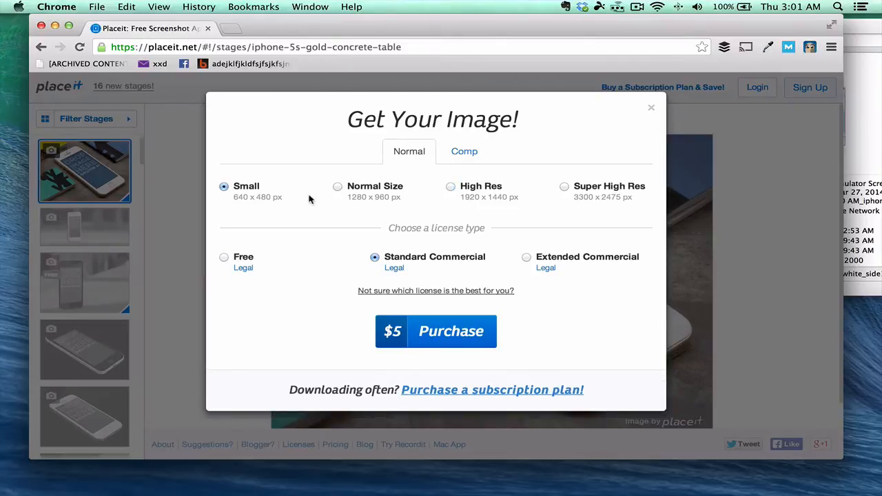
{"action": "left_click", "coordinate": [224, 257]}
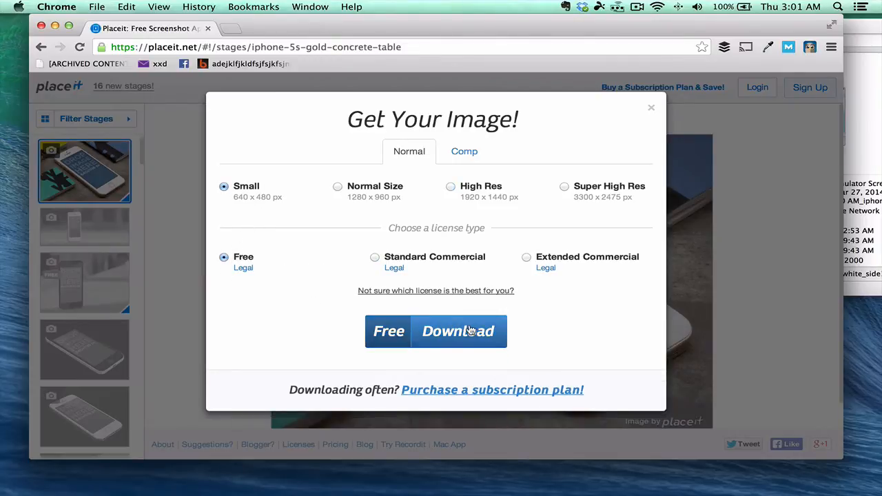
{"action": "left_click", "coordinate": [458, 331]}
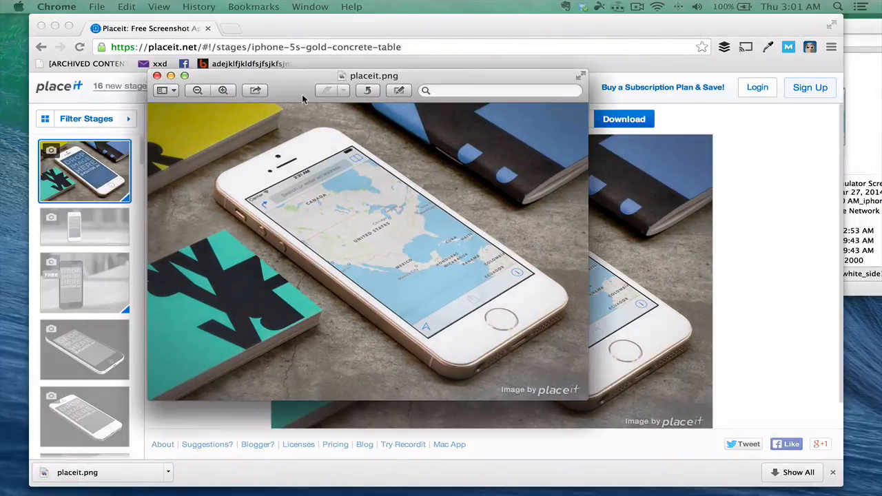
Bring the downloaded placeit.png watermarked mockup to the front in Preview.
{"action": "left_click", "coordinate": [395, 226]}
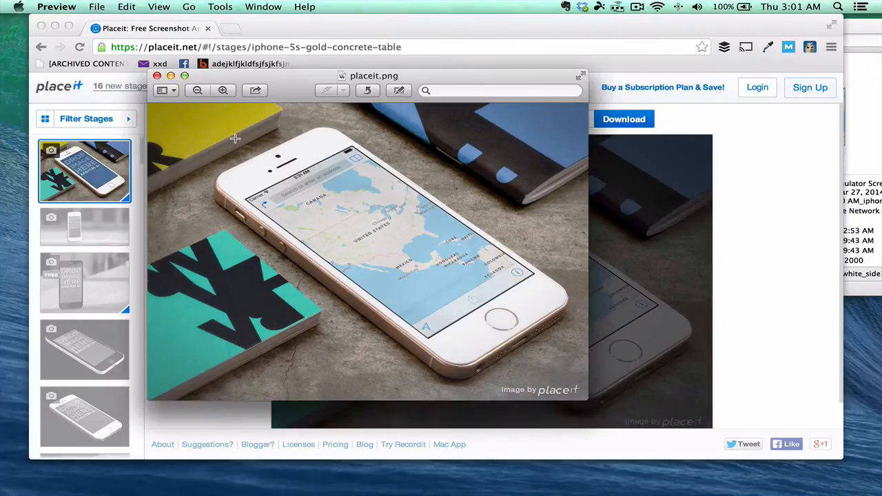
{"action": "mouse_move", "coordinate": [445, 301]}
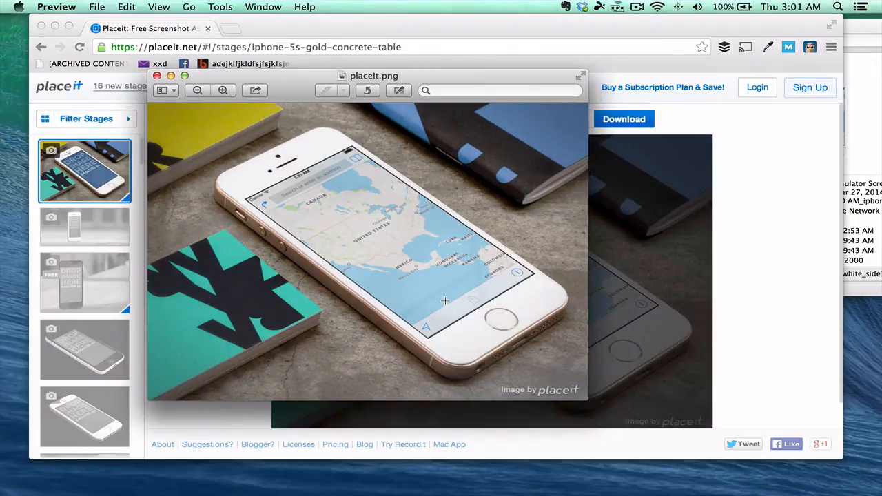
{"action": "mouse_move", "coordinate": [547, 390]}
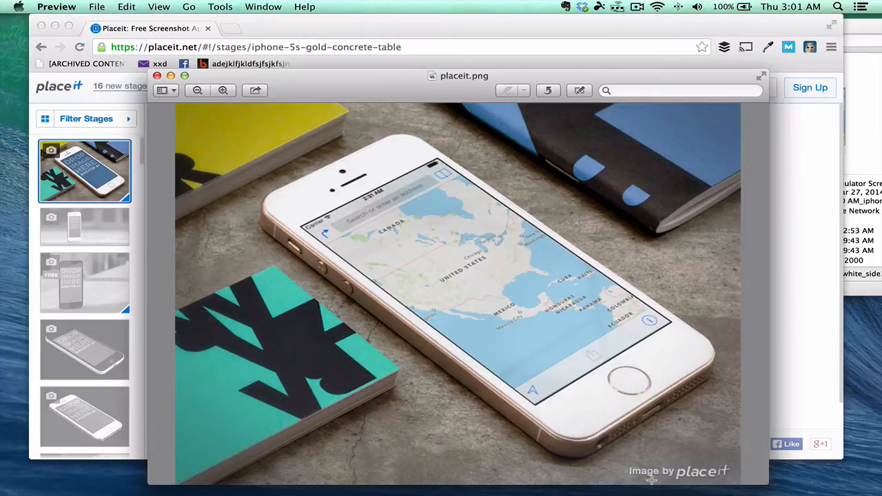
{"action": "mouse_move", "coordinate": [603, 454]}
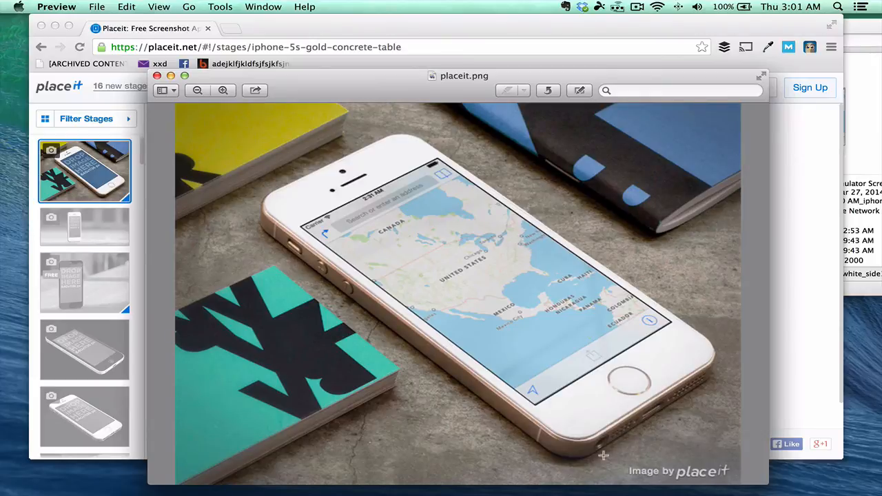
{"action": "mouse_move", "coordinate": [719, 461]}
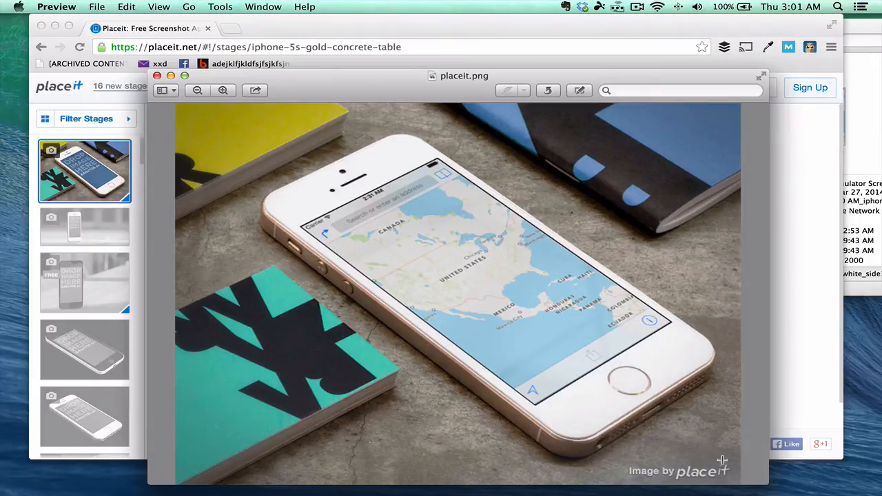
{"action": "mouse_move", "coordinate": [711, 448]}
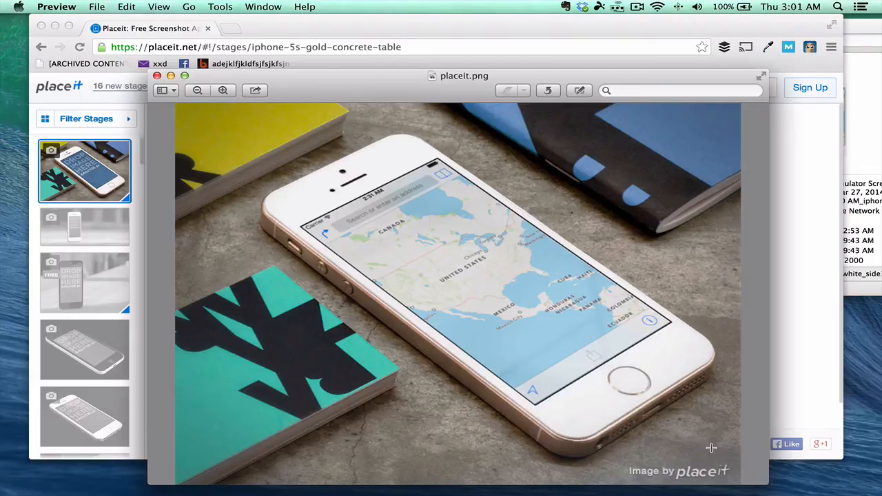
{"action": "mouse_move", "coordinate": [693, 452]}
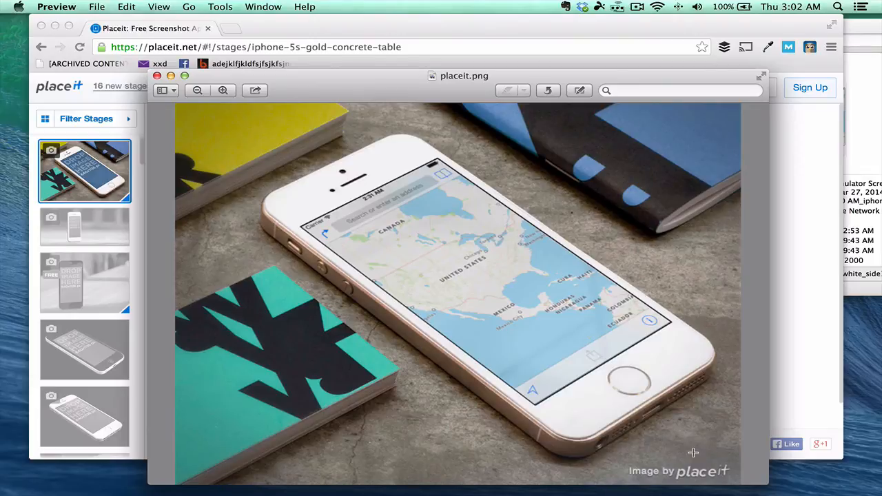
{"action": "mouse_move", "coordinate": [663, 482]}
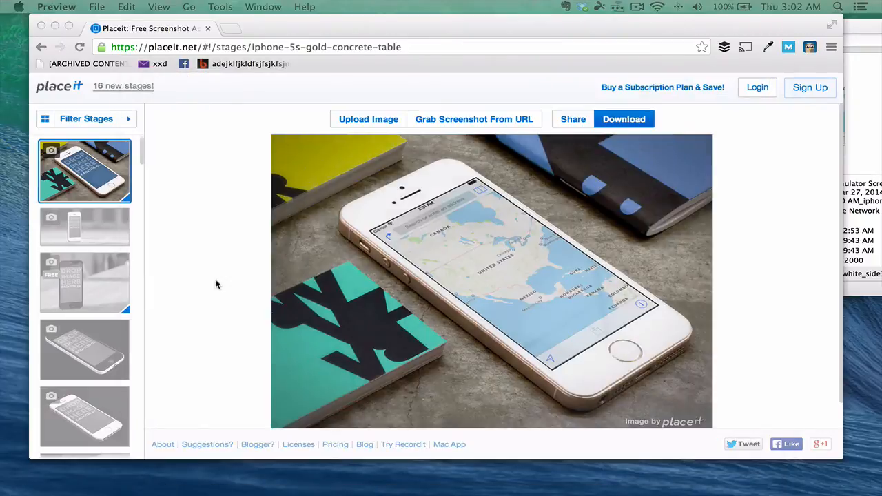
Tick Blender in the stage filter alongside Still Shots and iPhone.
{"action": "left_click", "coordinate": [86, 118]}
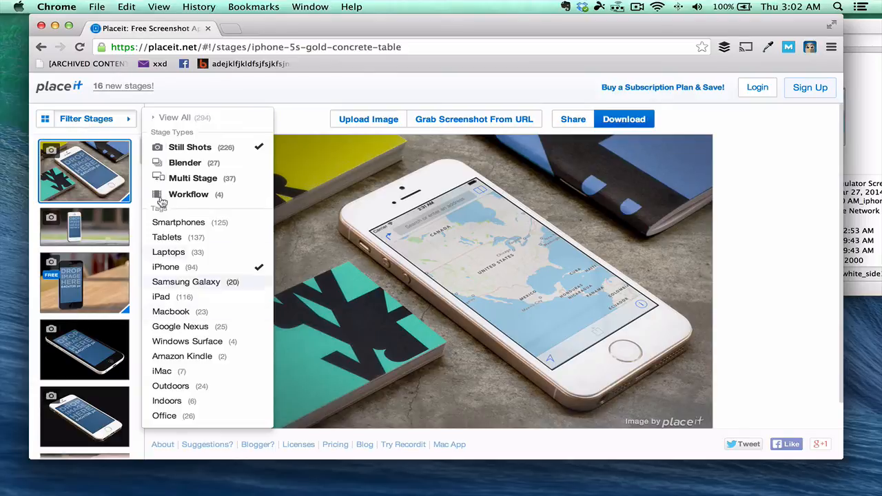
{"action": "mouse_move", "coordinate": [204, 297]}
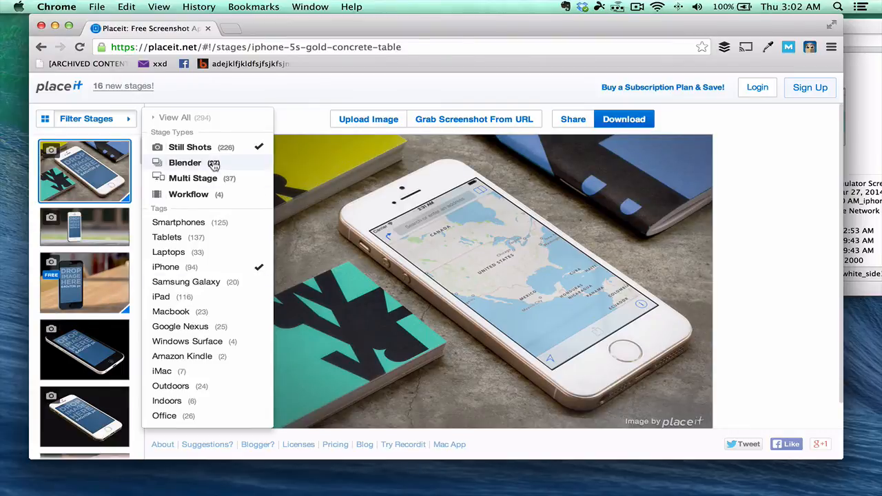
{"action": "left_click", "coordinate": [185, 162]}
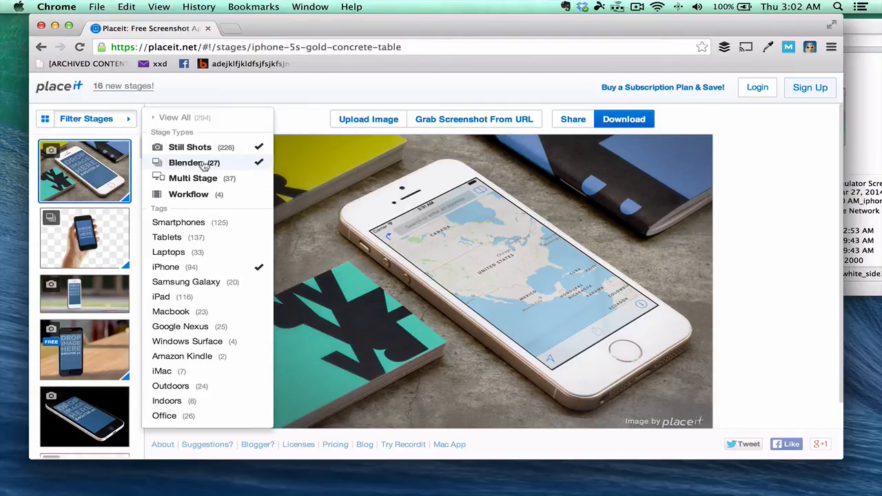
{"action": "mouse_move", "coordinate": [177, 271]}
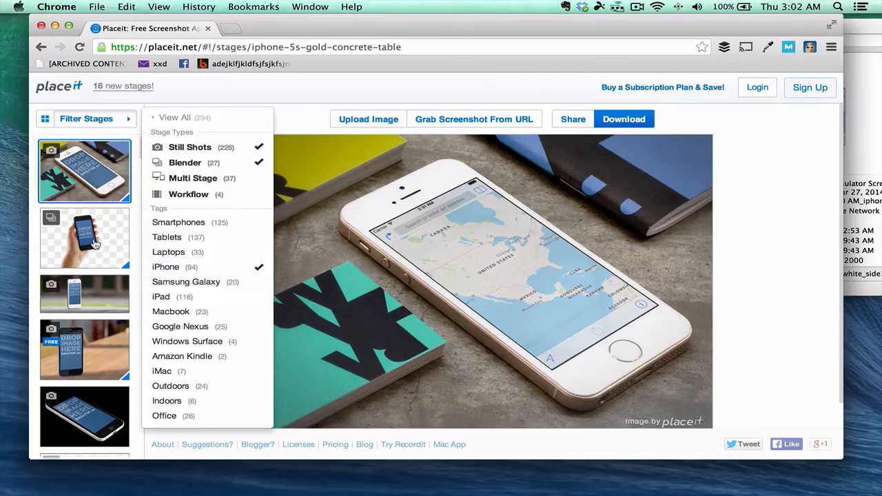
Open the hand-held iPhone stage, reposition the hand and try another pose.
{"action": "left_click", "coordinate": [84, 238]}
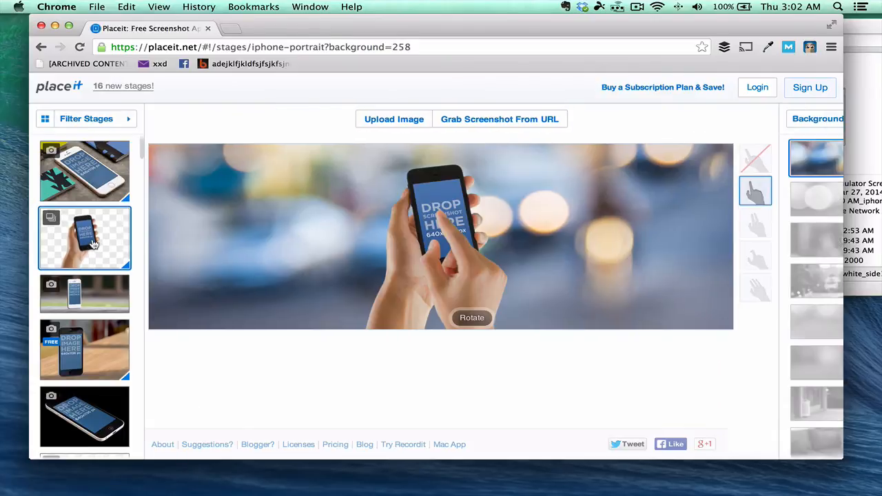
{"action": "mouse_move", "coordinate": [543, 322]}
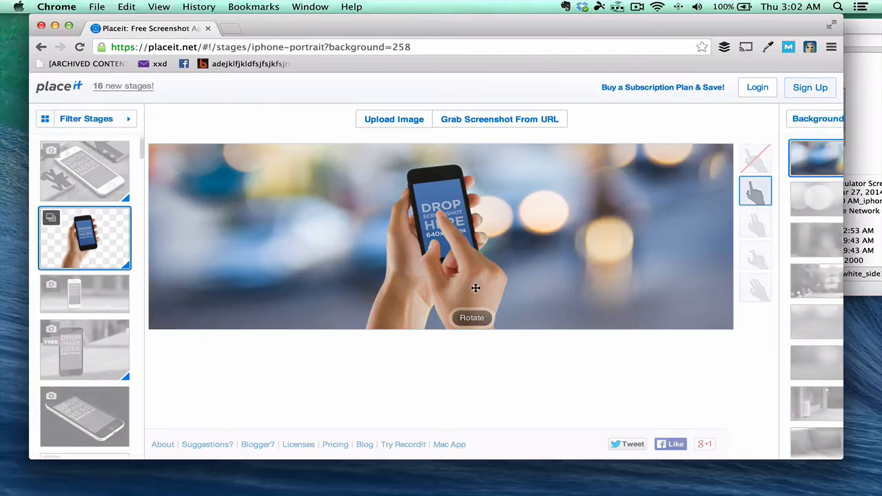
{"action": "left_click_drag", "start_coordinate": [475, 288], "coordinate": [504, 314]}
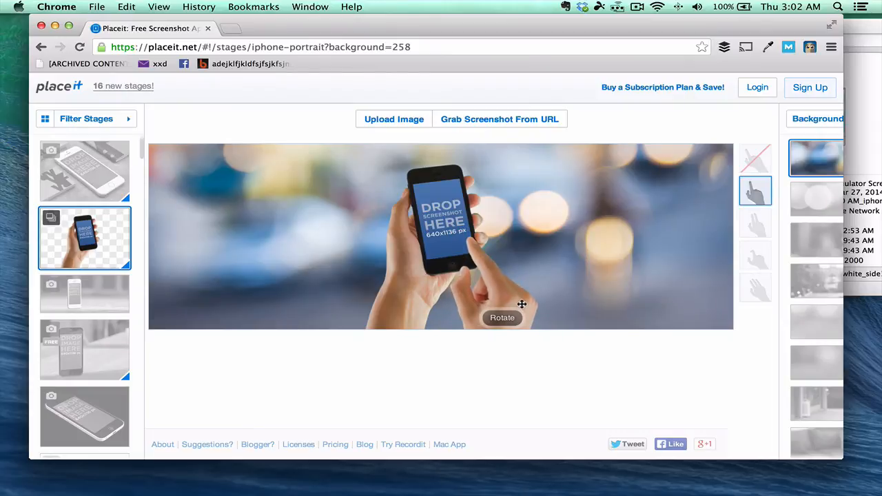
{"action": "mouse_move", "coordinate": [504, 278]}
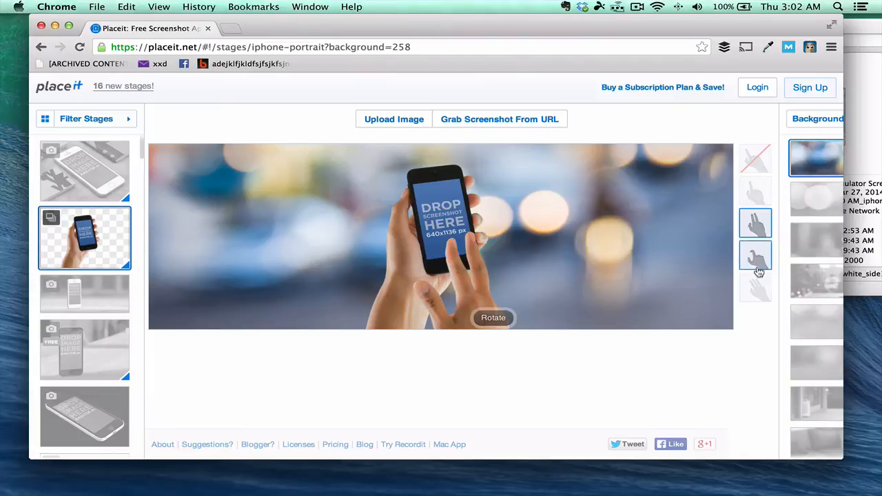
{"action": "left_click", "coordinate": [754, 255]}
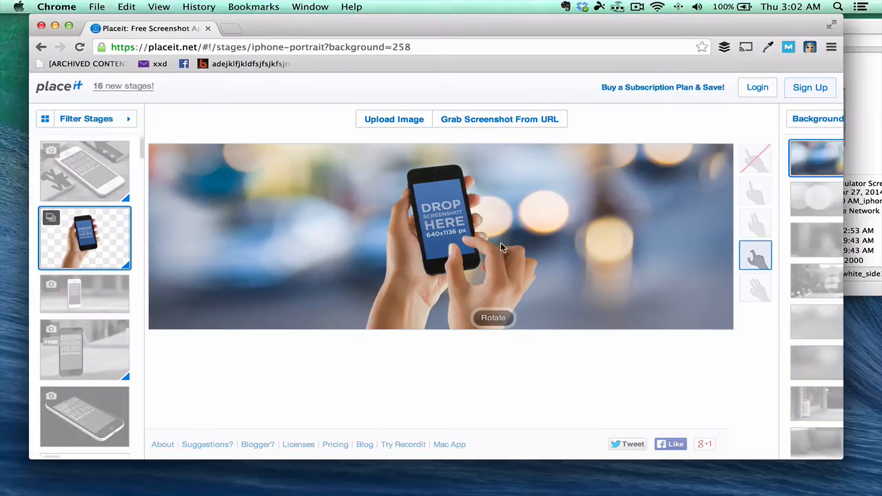
{"action": "mouse_move", "coordinate": [472, 261]}
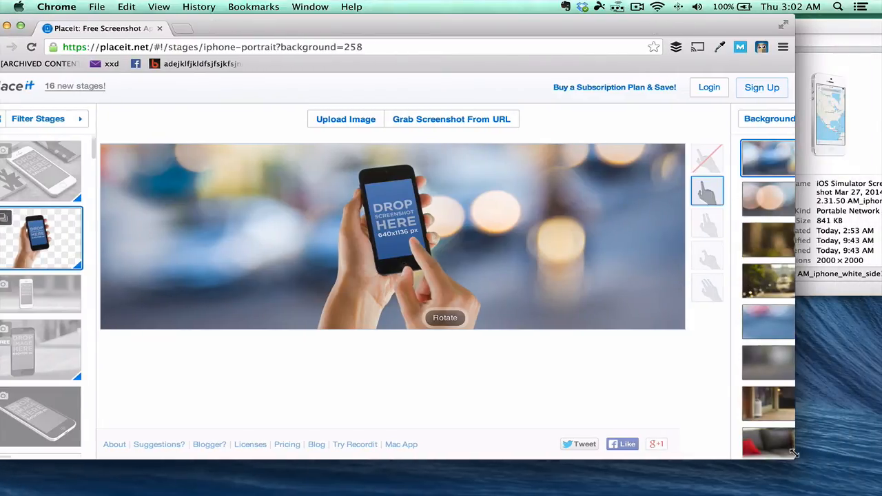
Cycle backgrounds until the blurred lounge with white chairs and cushions appears.
{"action": "left_click", "coordinate": [821, 282]}
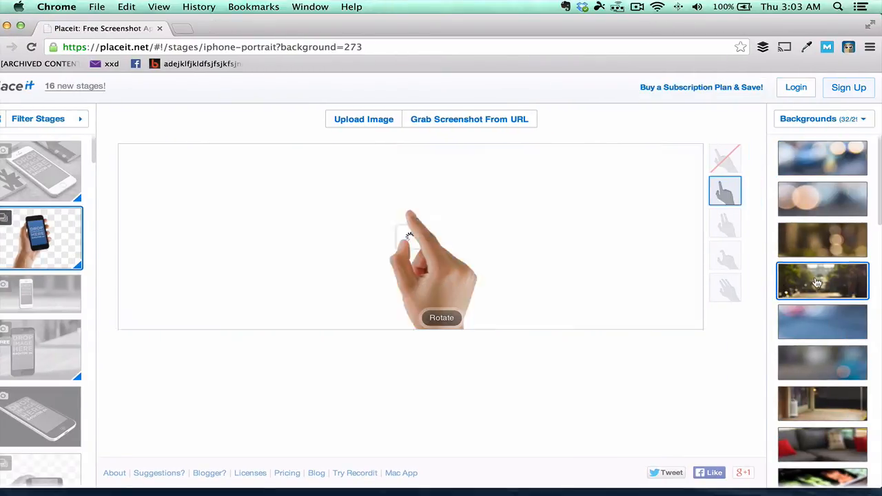
{"action": "left_click", "coordinate": [822, 282]}
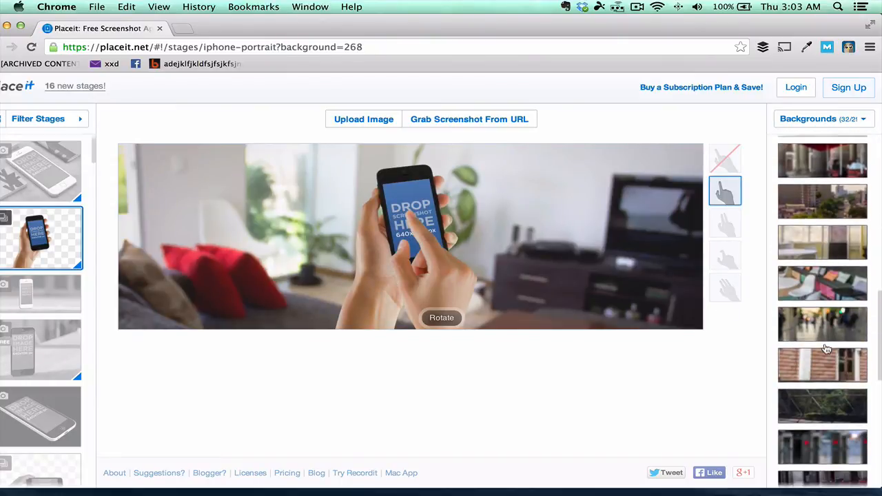
{"action": "left_click", "coordinate": [821, 283]}
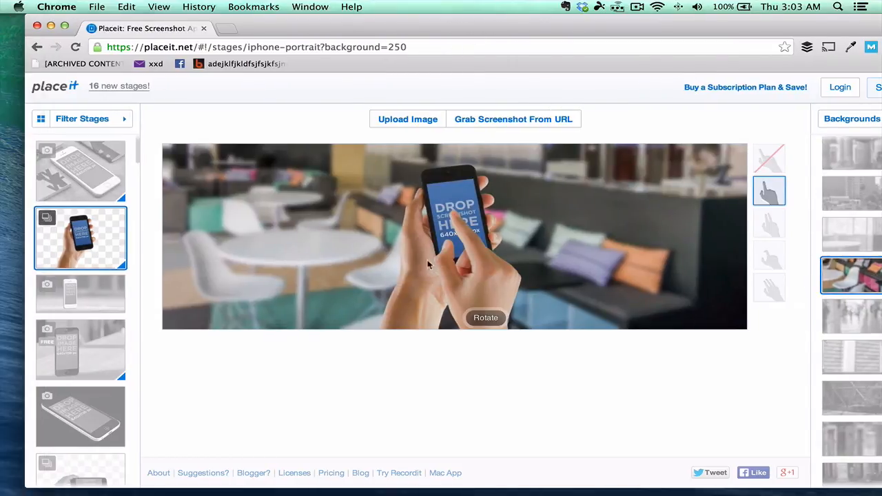
Preview Multi Stage desk scenes, then filter the stage list to Workflow only.
{"action": "left_click", "coordinate": [81, 118]}
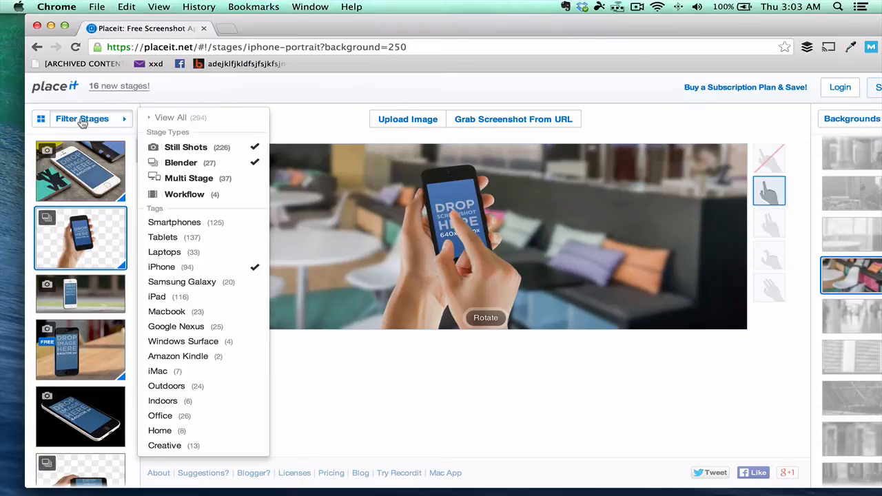
{"action": "left_click", "coordinate": [189, 178]}
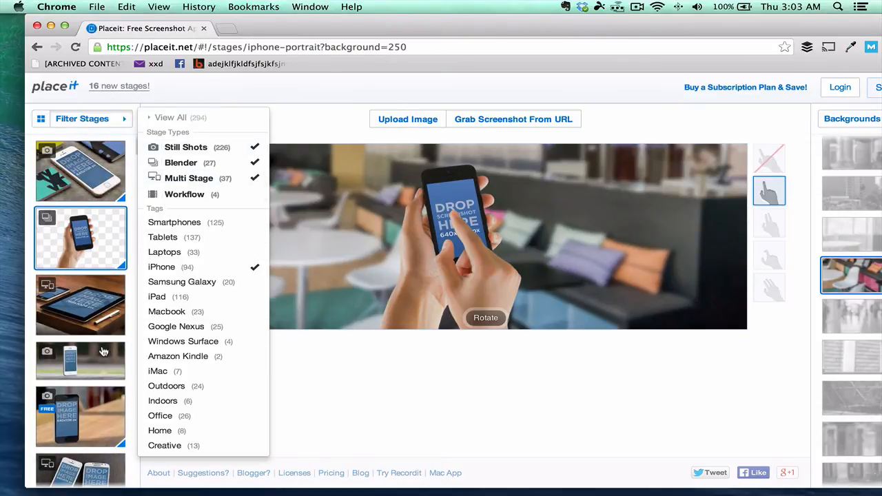
{"action": "mouse_move", "coordinate": [63, 310]}
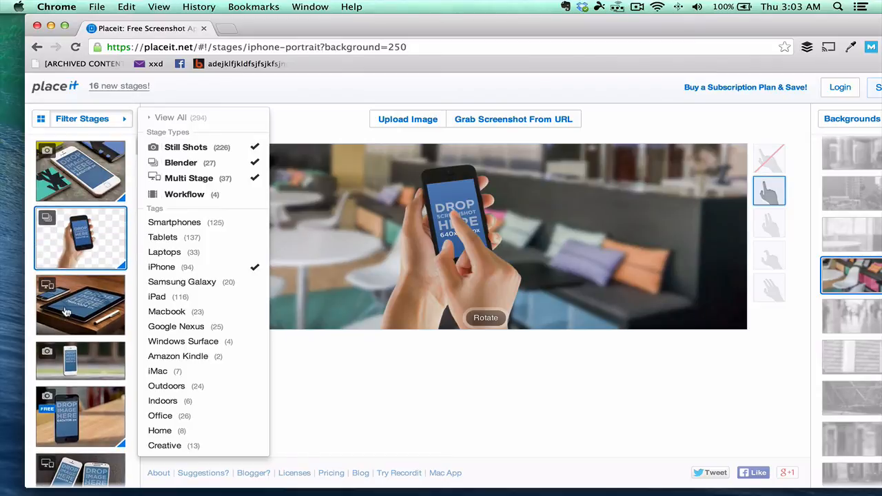
{"action": "left_click", "coordinate": [80, 305]}
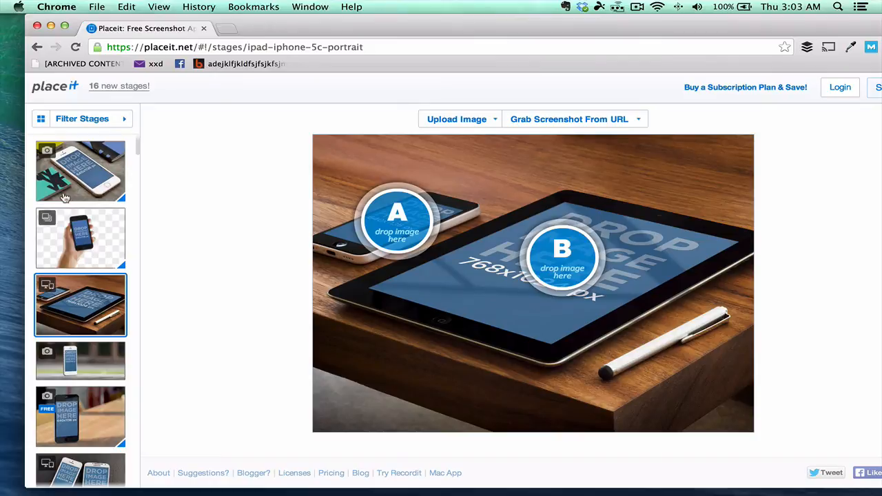
{"action": "left_click", "coordinate": [80, 171]}
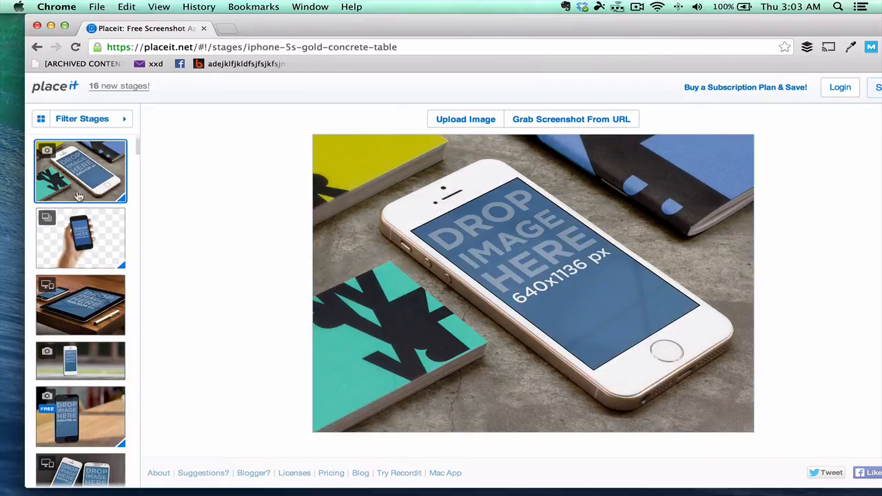
{"action": "left_click", "coordinate": [82, 118]}
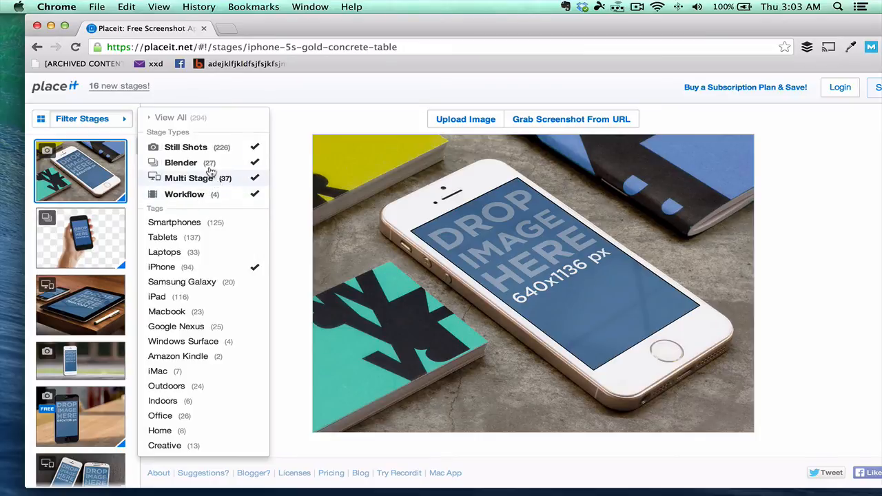
{"action": "left_click", "coordinate": [184, 194]}
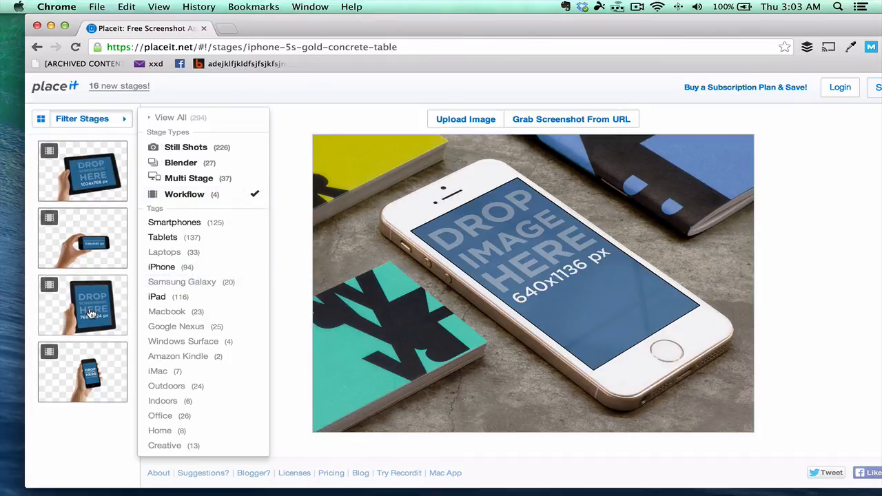
{"action": "mouse_move", "coordinate": [98, 299]}
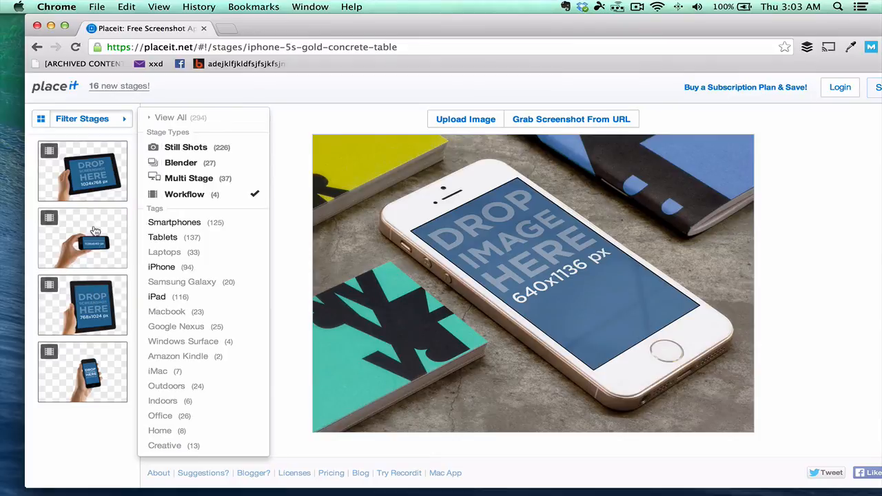
Open the Workflow iPhone stage with a tapping hand over the outdoor patio background.
{"action": "left_click", "coordinate": [82, 370]}
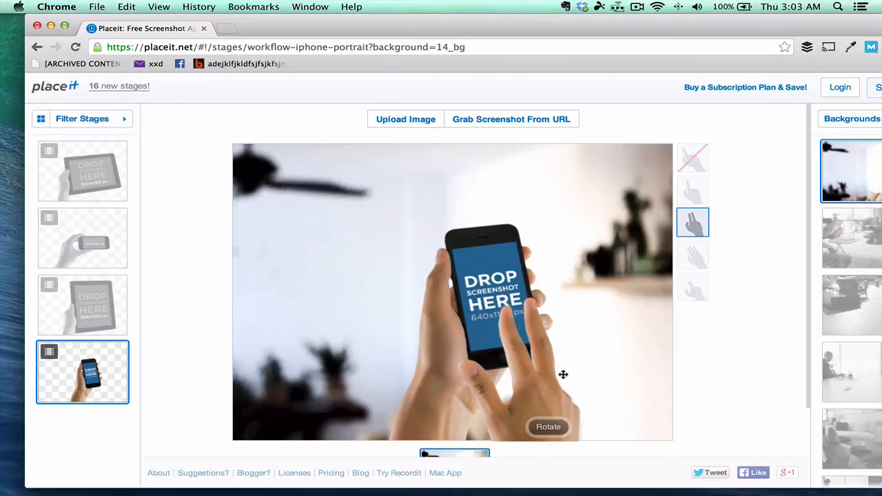
{"action": "mouse_move", "coordinate": [383, 197]}
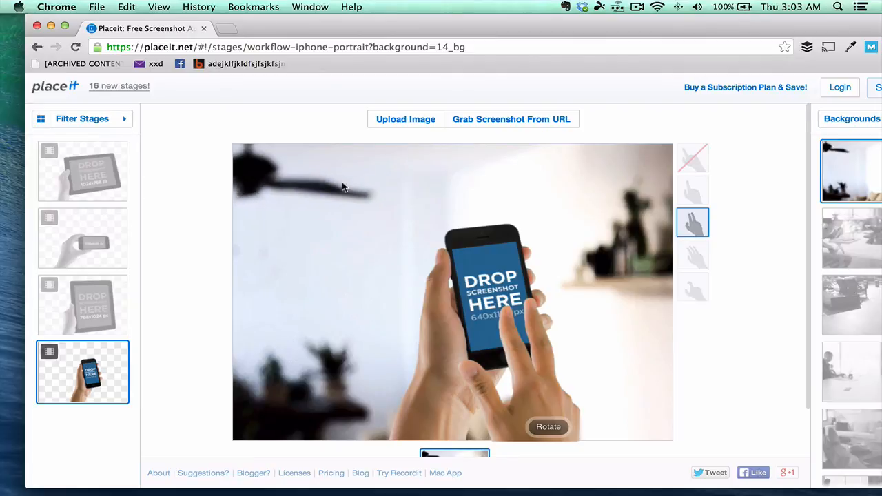
{"action": "mouse_move", "coordinate": [315, 201]}
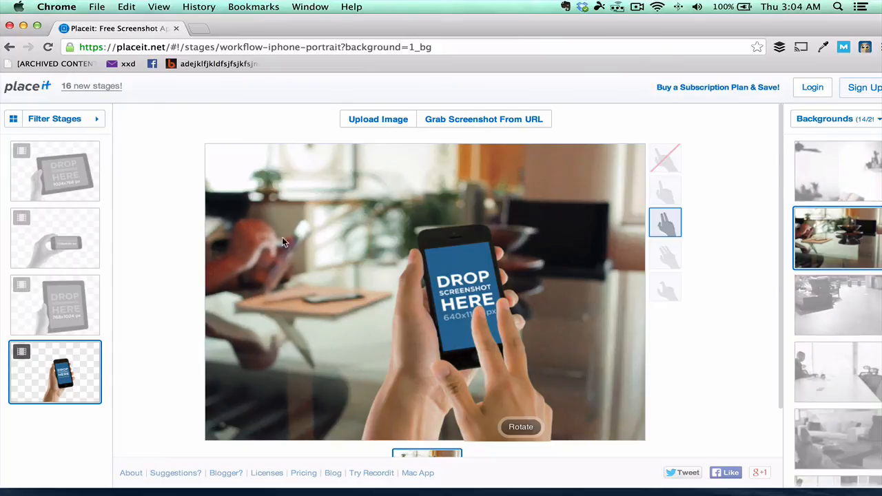
{"action": "left_click", "coordinate": [664, 191]}
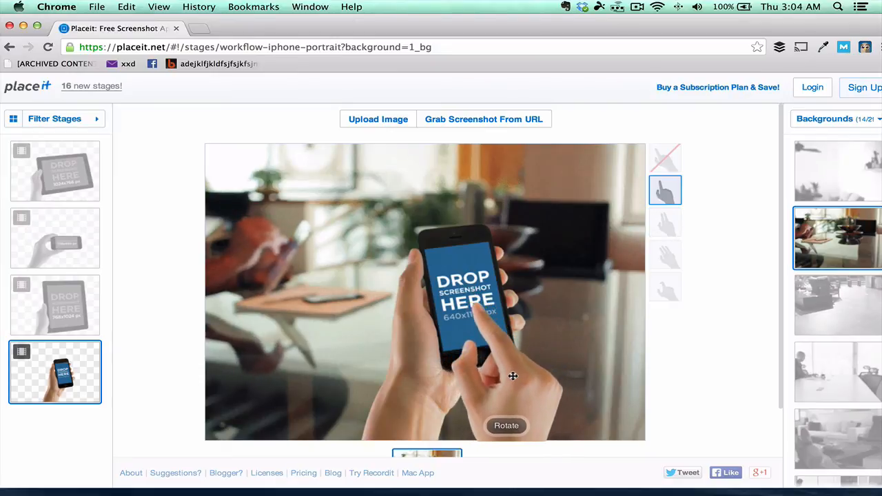
{"action": "mouse_move", "coordinate": [458, 276]}
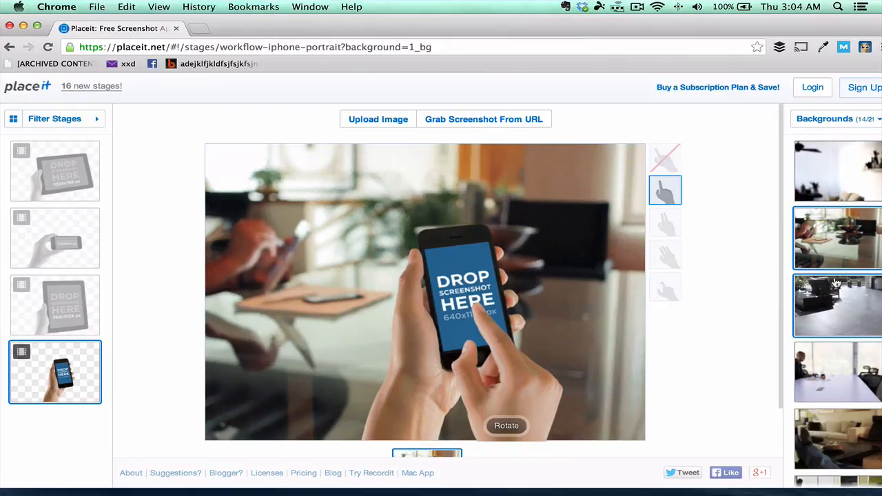
{"action": "left_click", "coordinate": [838, 302]}
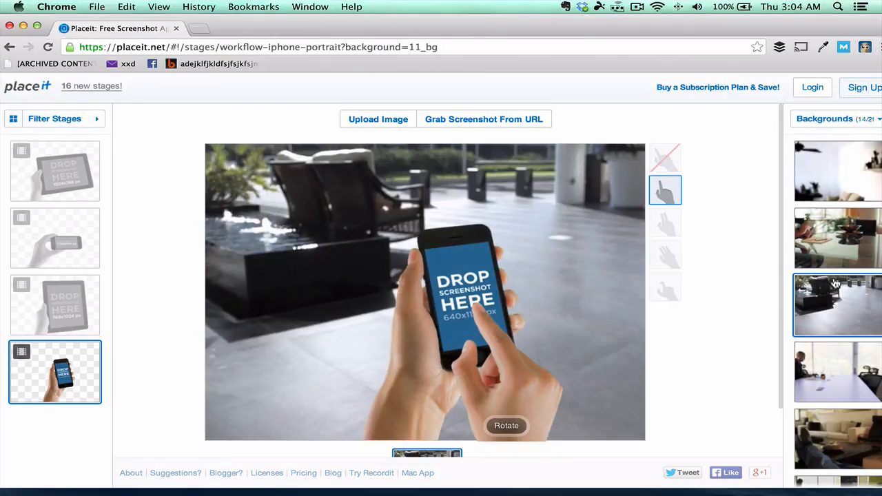